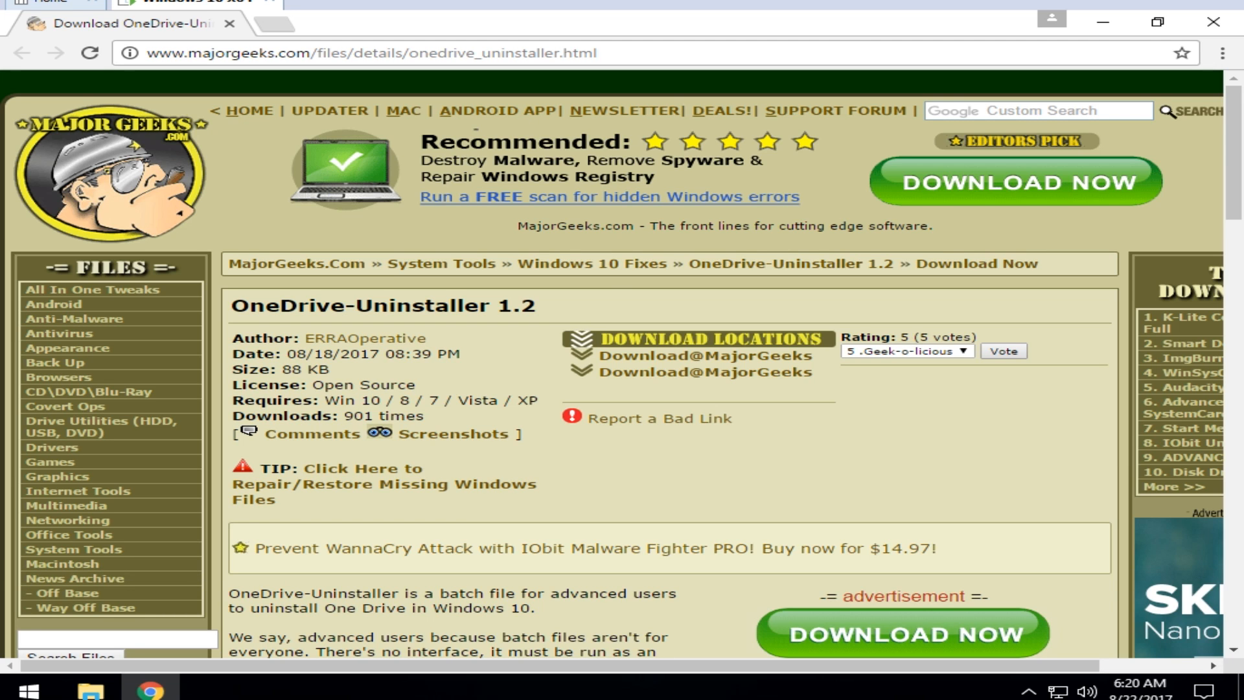
mouse_move(587, 285)
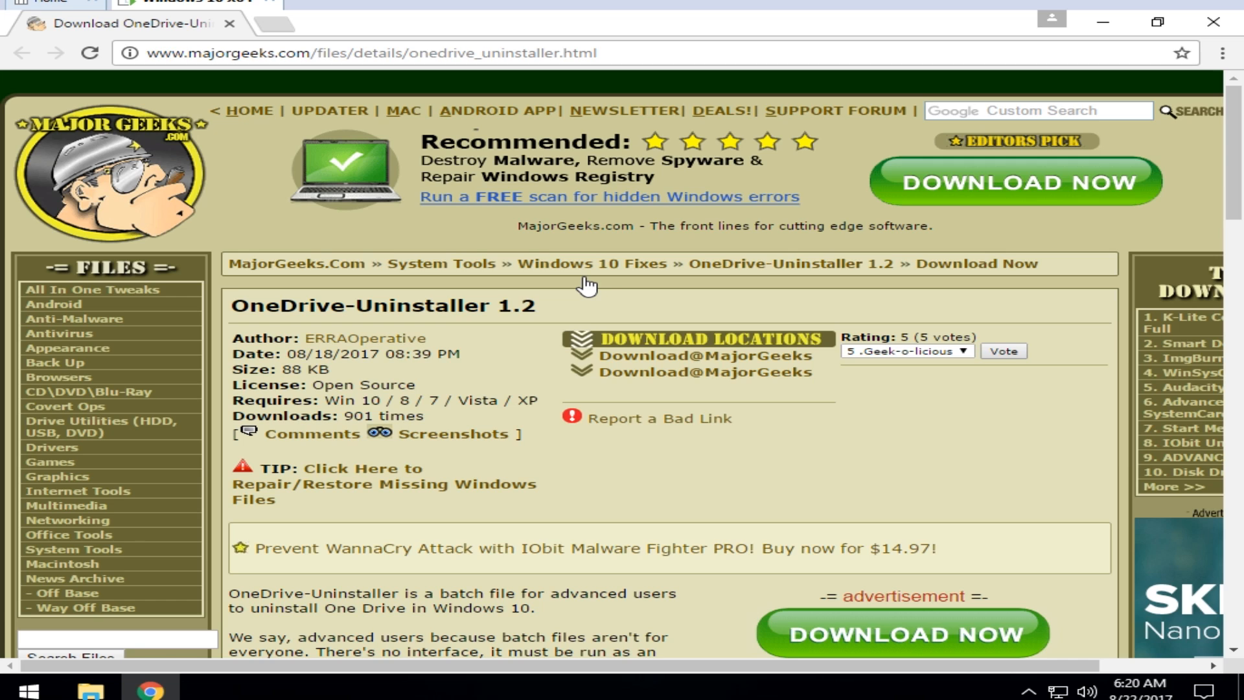
mouse_move(871, 508)
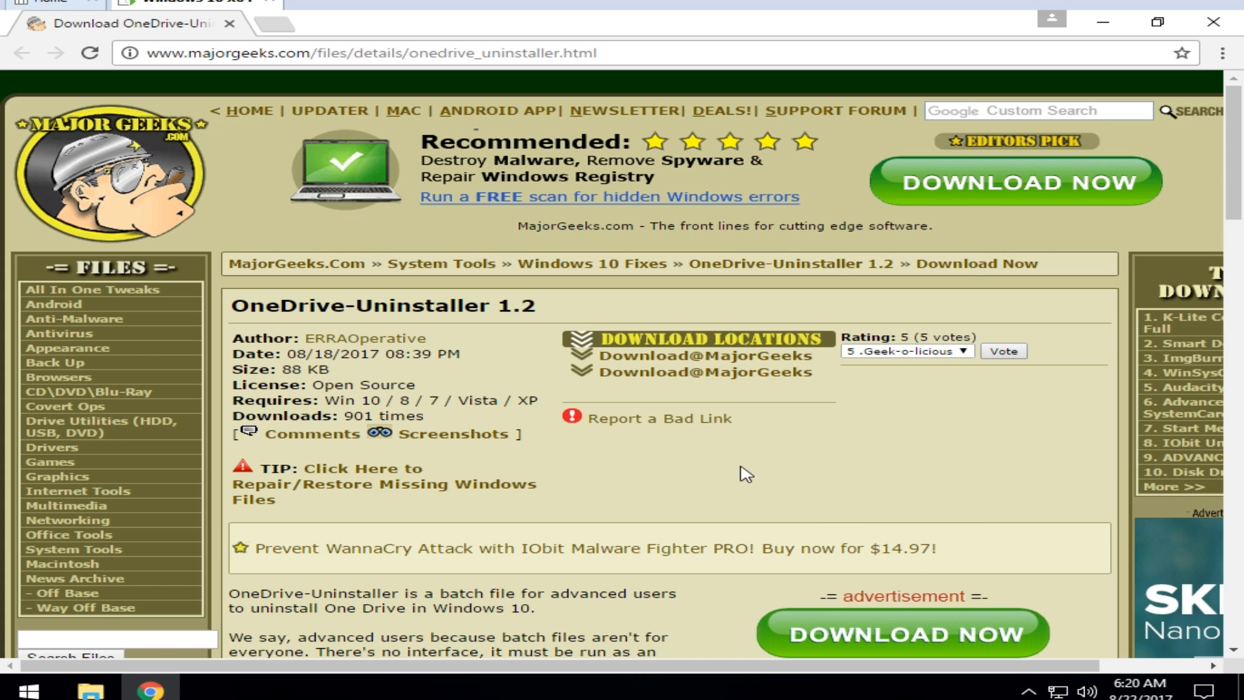
mouse_move(693, 460)
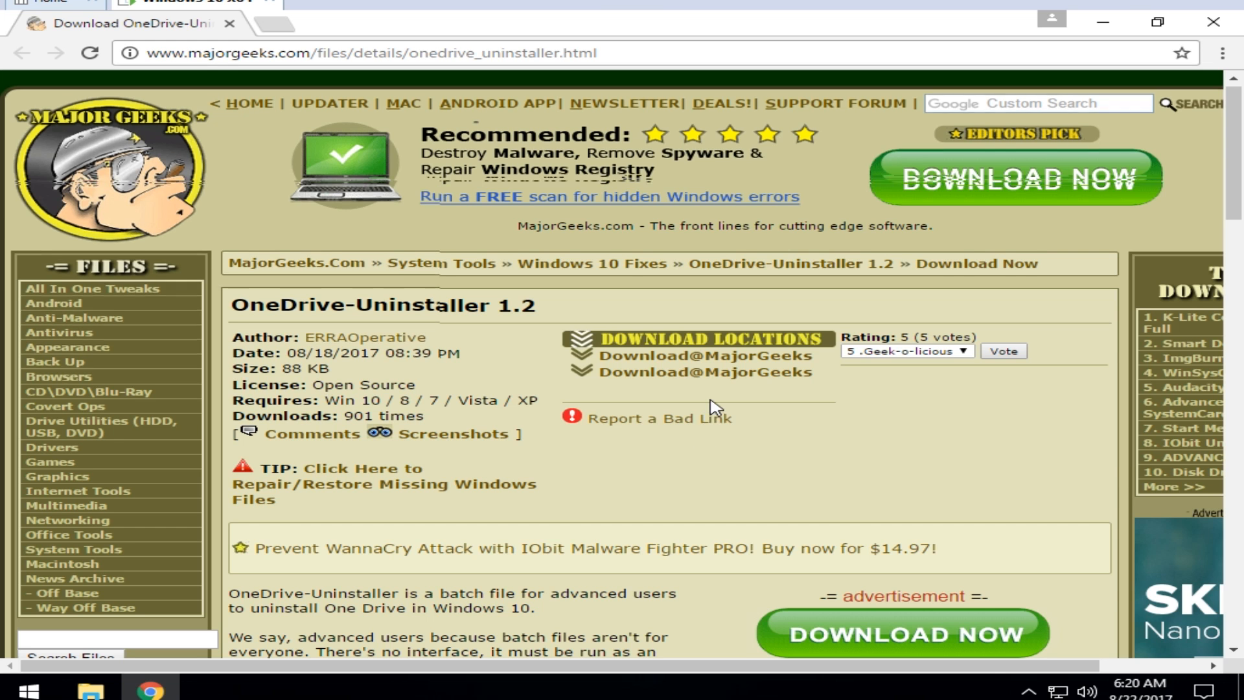
Step: Scroll the OneDrive-Uninstaller 1.2 page down to the Download@MajorGeeks links
scroll(down, 3)
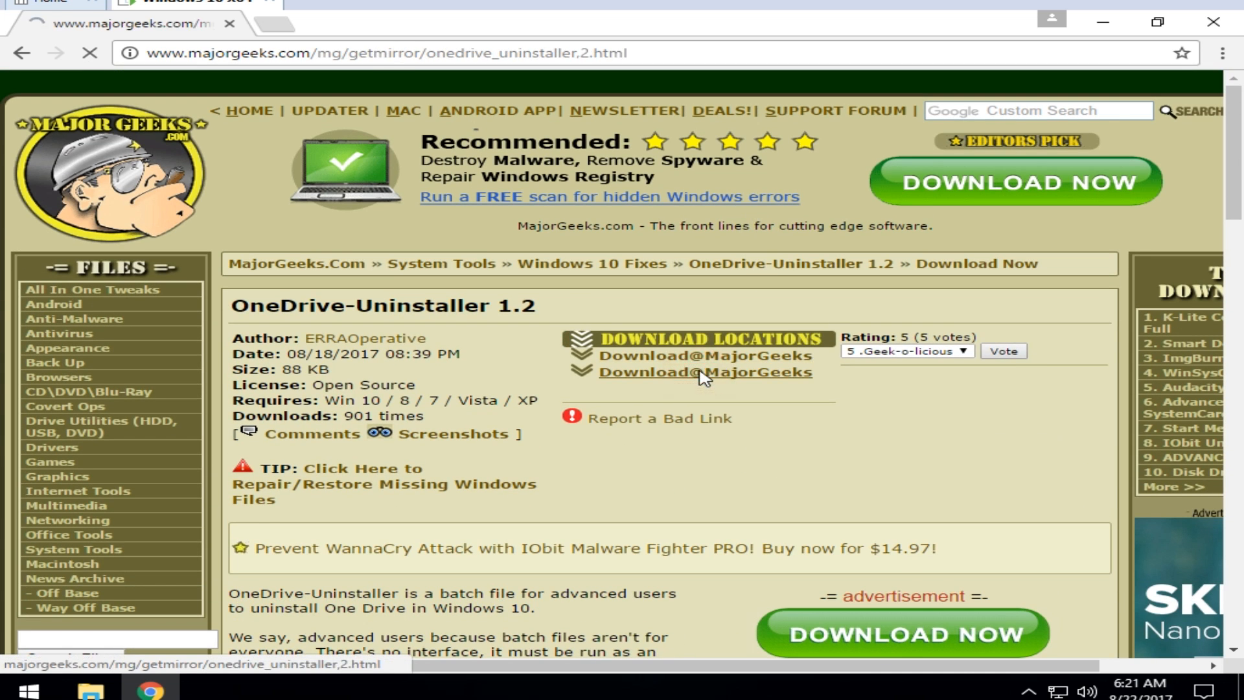
Step: Download the OneDrive Uninstaller .bat file from the MajorGeeks mirror
click(703, 372)
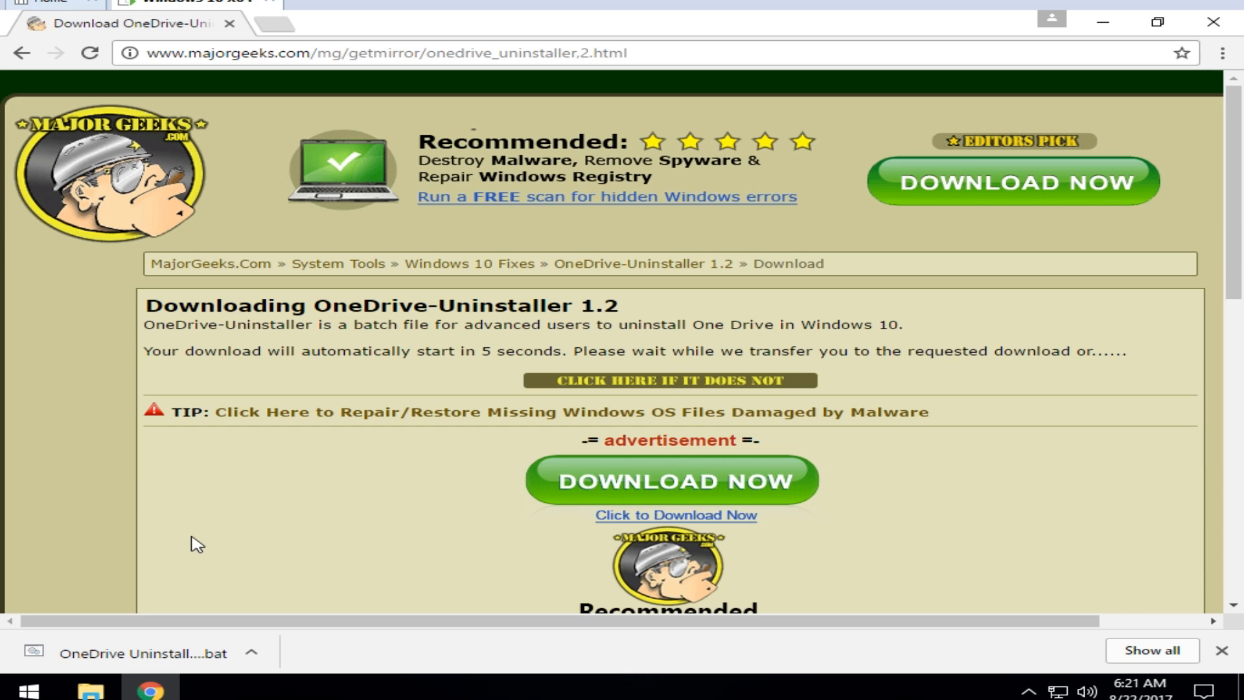
mouse_move(184, 523)
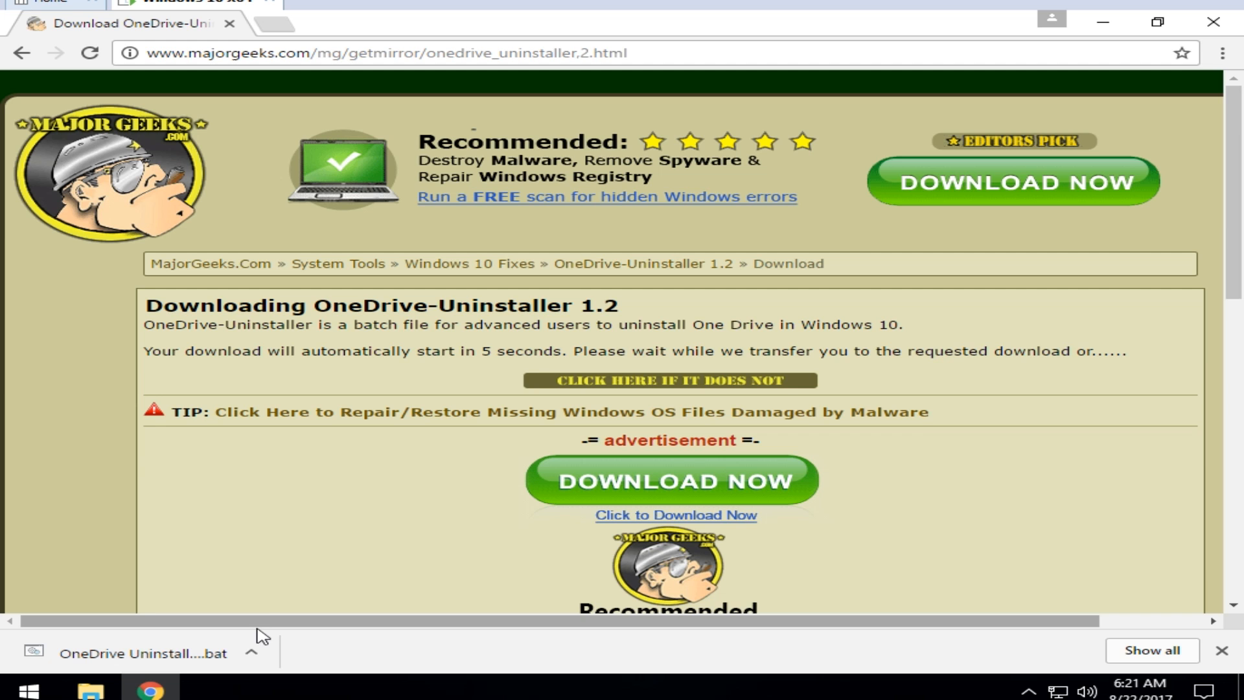
mouse_move(189, 659)
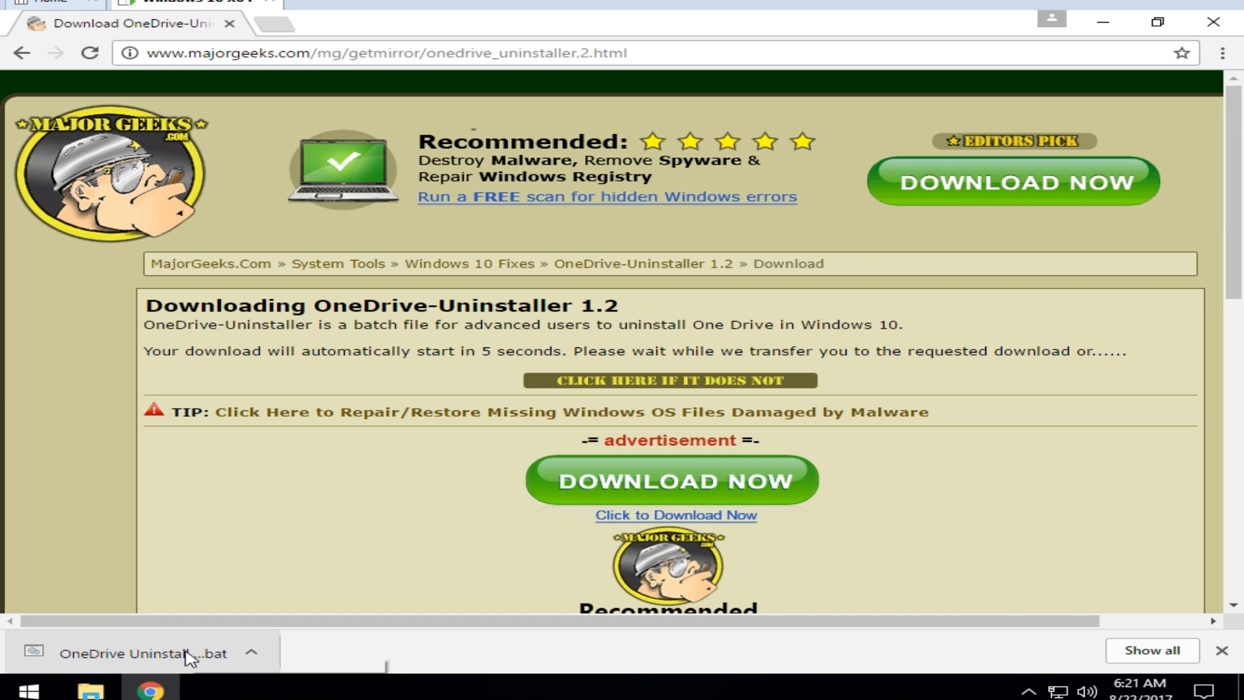
mouse_move(1213, 22)
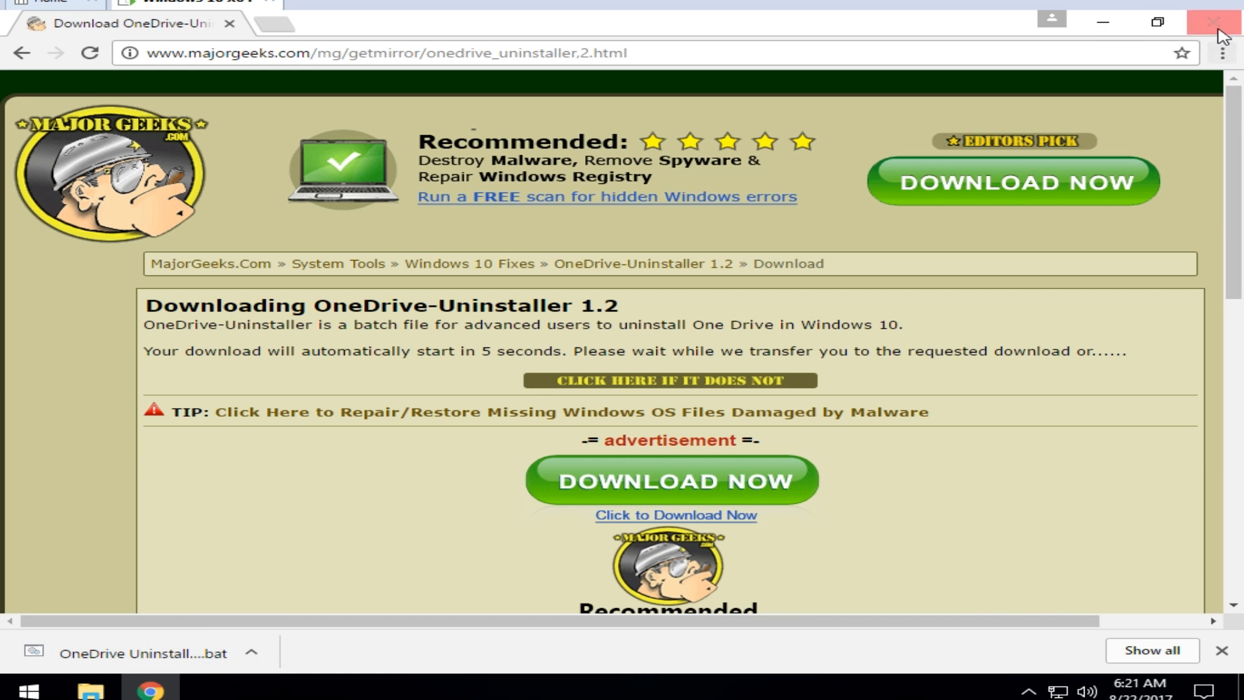
Step: Close Chrome and run OneDrive Uninstaller v1.2 from Downloads as administrator
click(1218, 22)
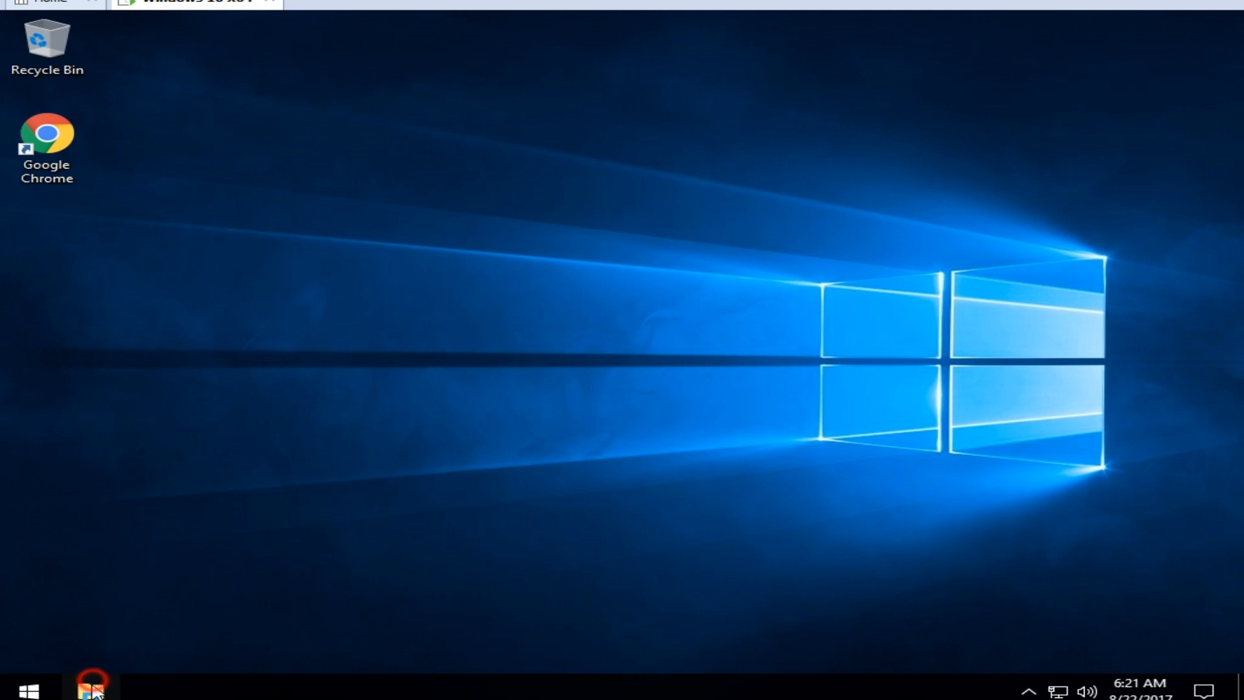
click(90, 689)
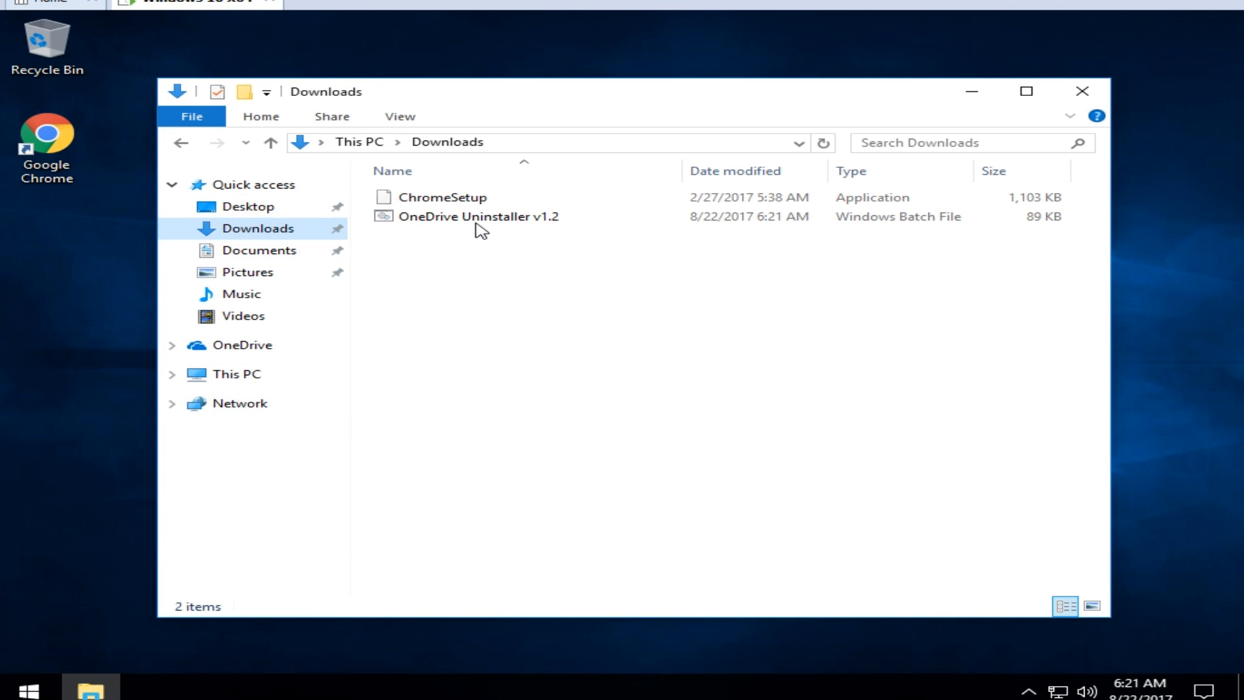
click(480, 216)
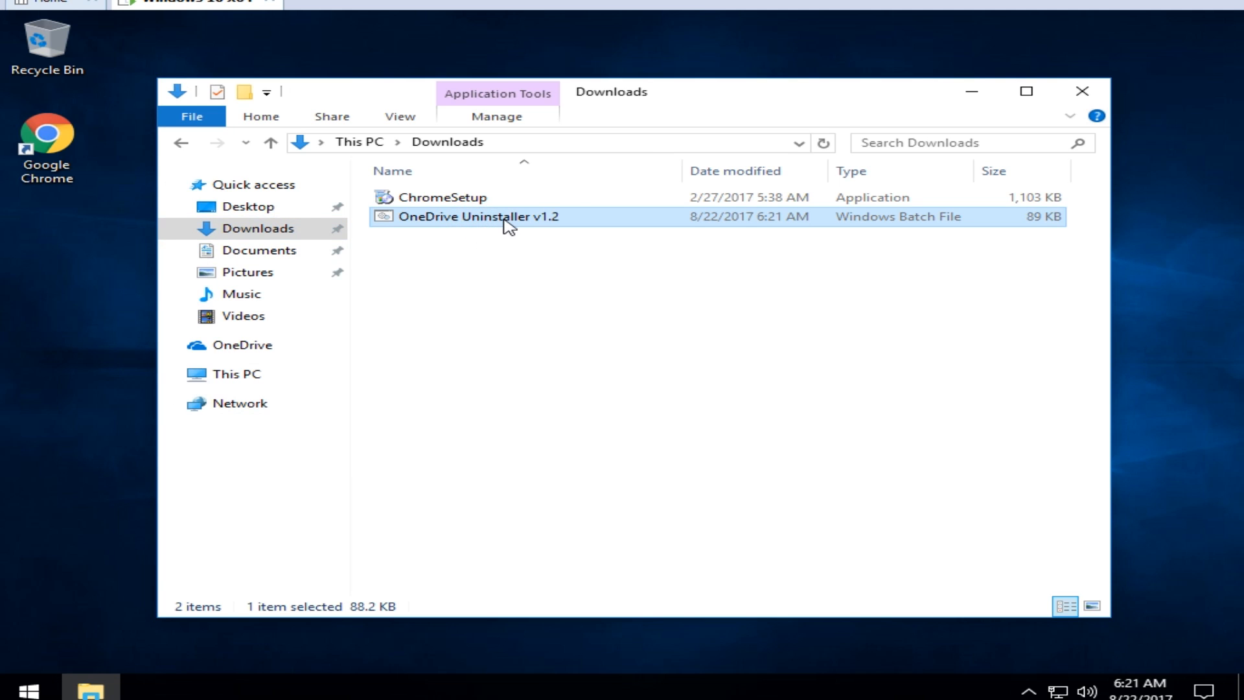
right_click(508, 216)
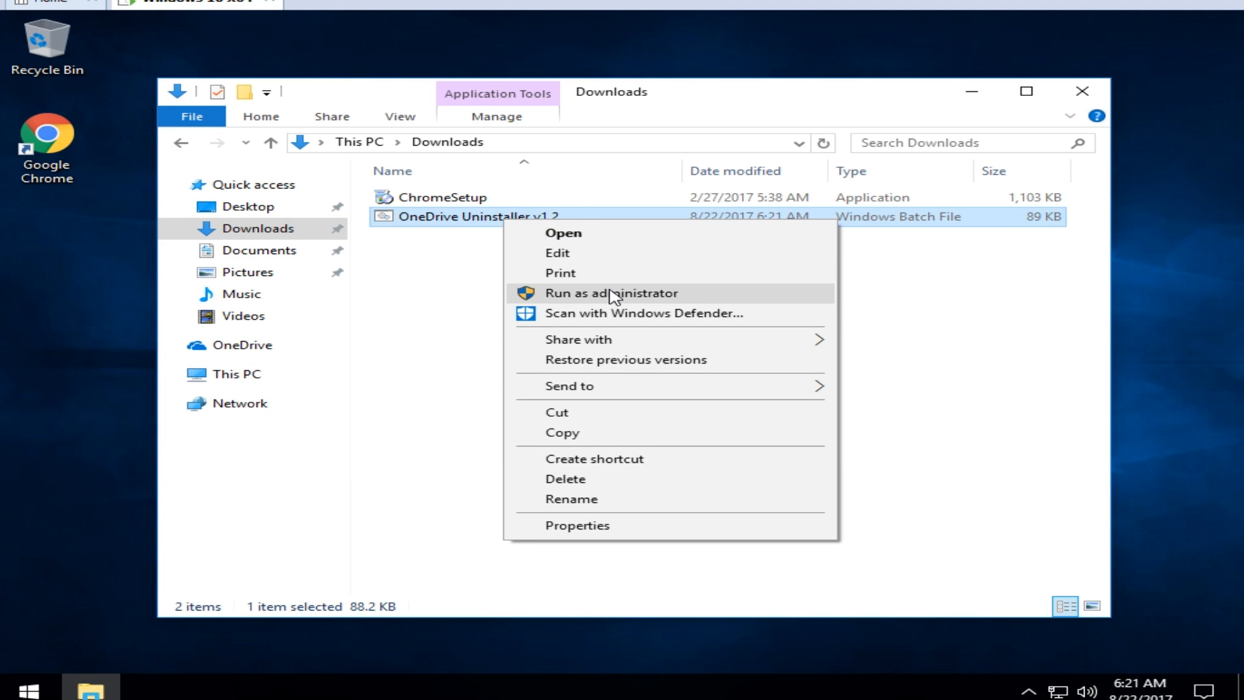
click(610, 293)
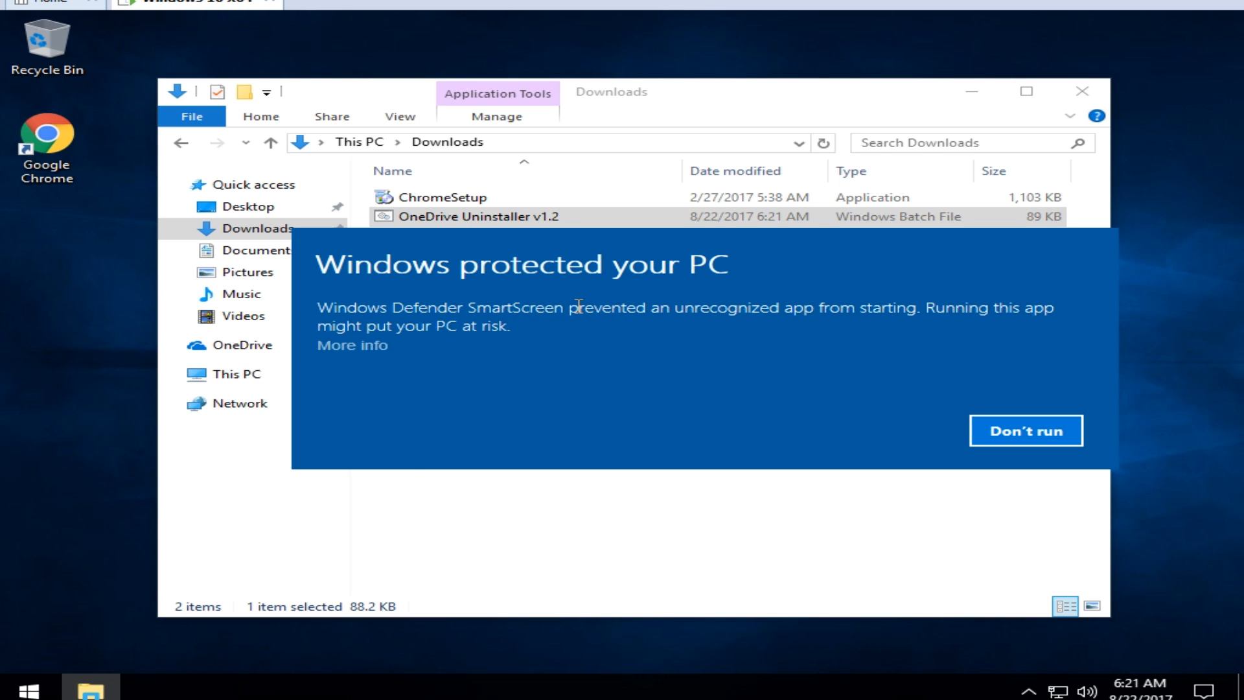
Step: Pass SmartScreen via More info > Run anyway and allow the UAC prompt
click(353, 345)
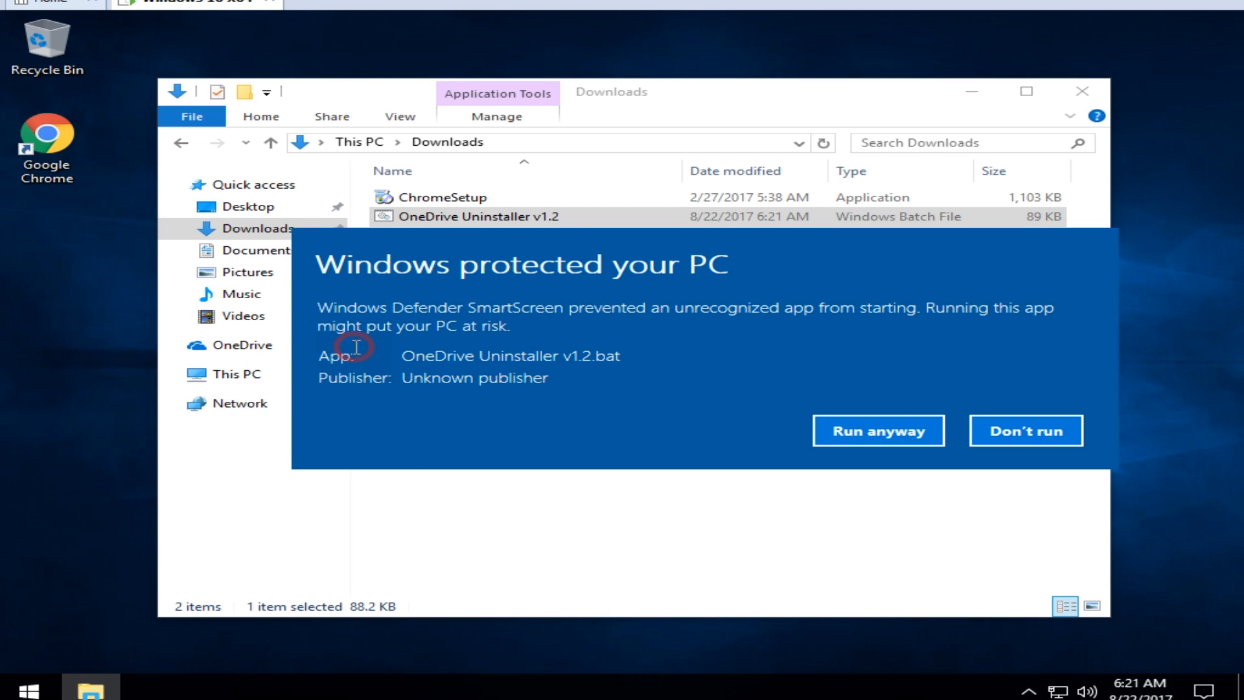
click(877, 431)
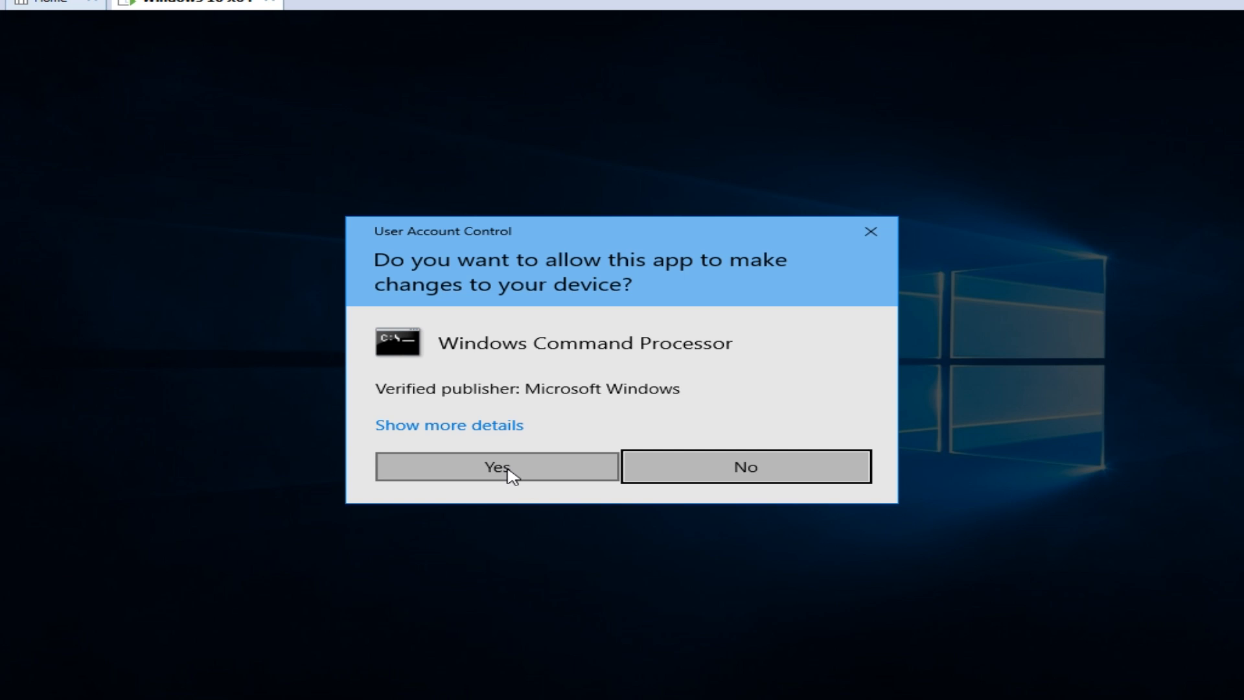
click(495, 465)
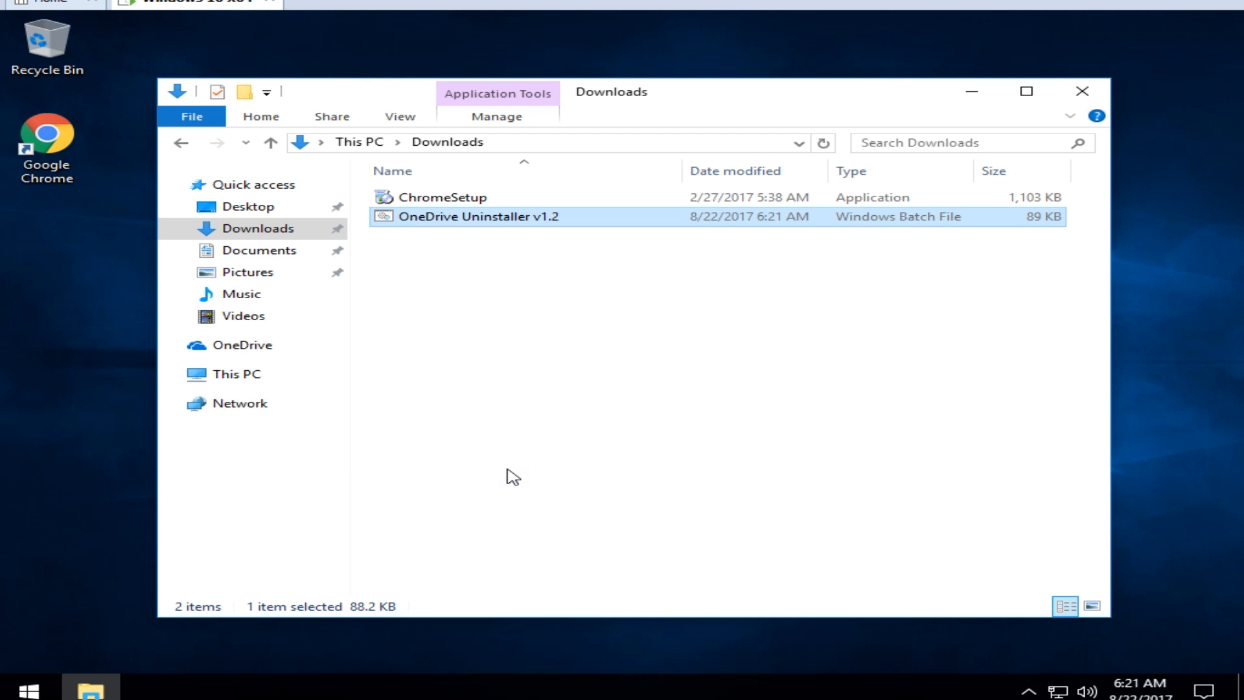
click(28, 687)
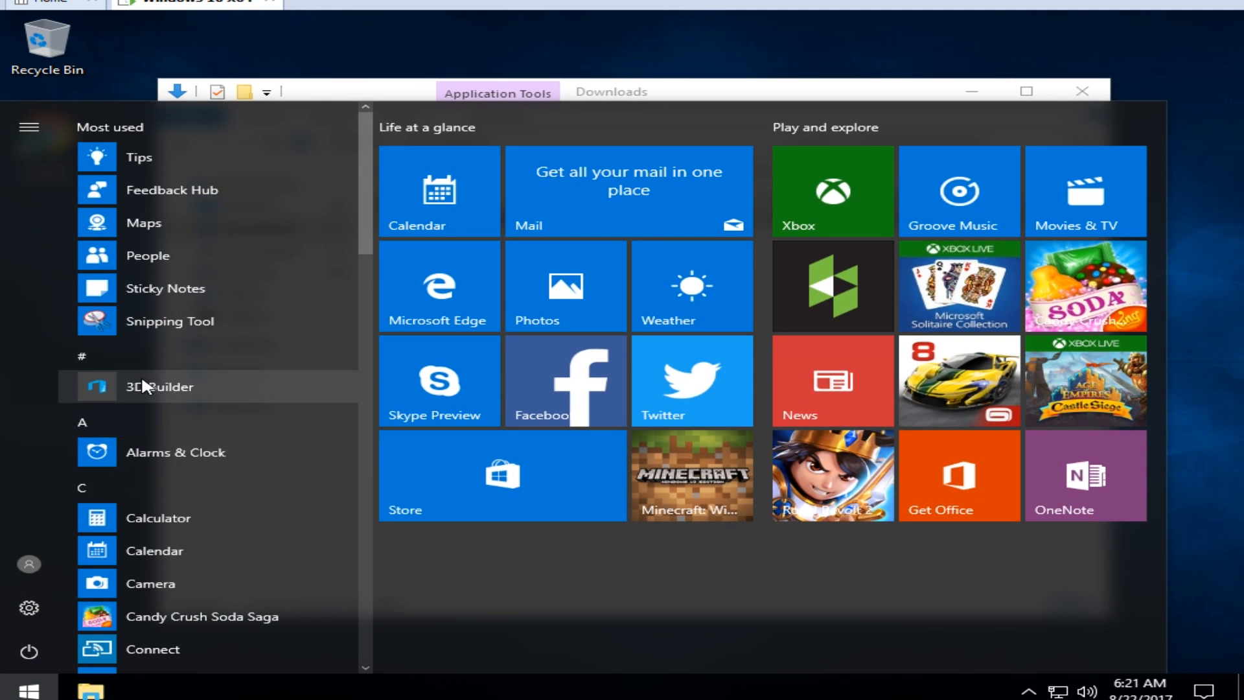
scroll(down, 3)
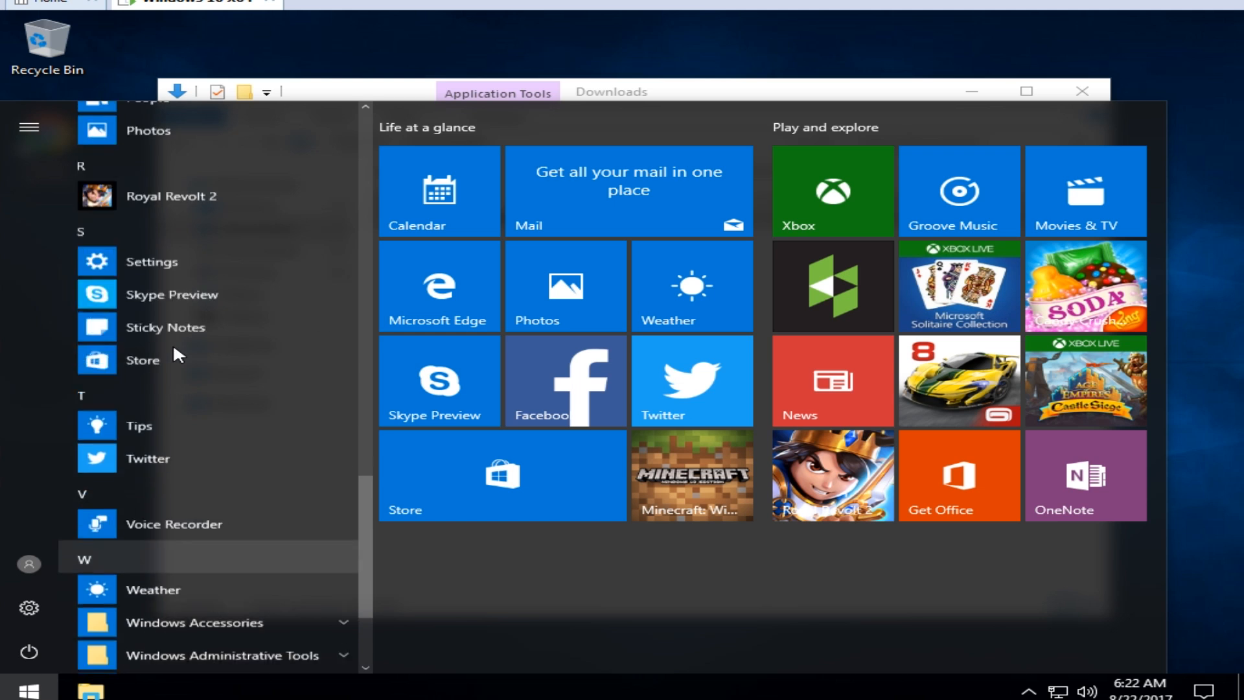
scroll(down, 3)
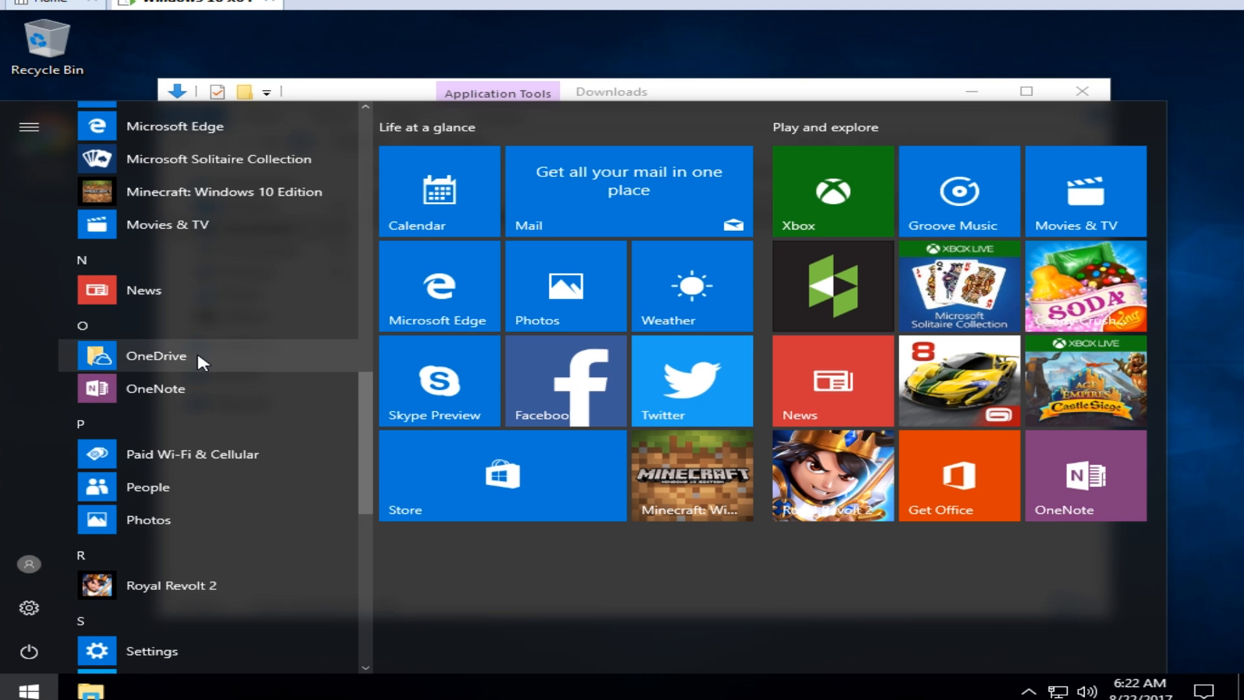
click(193, 411)
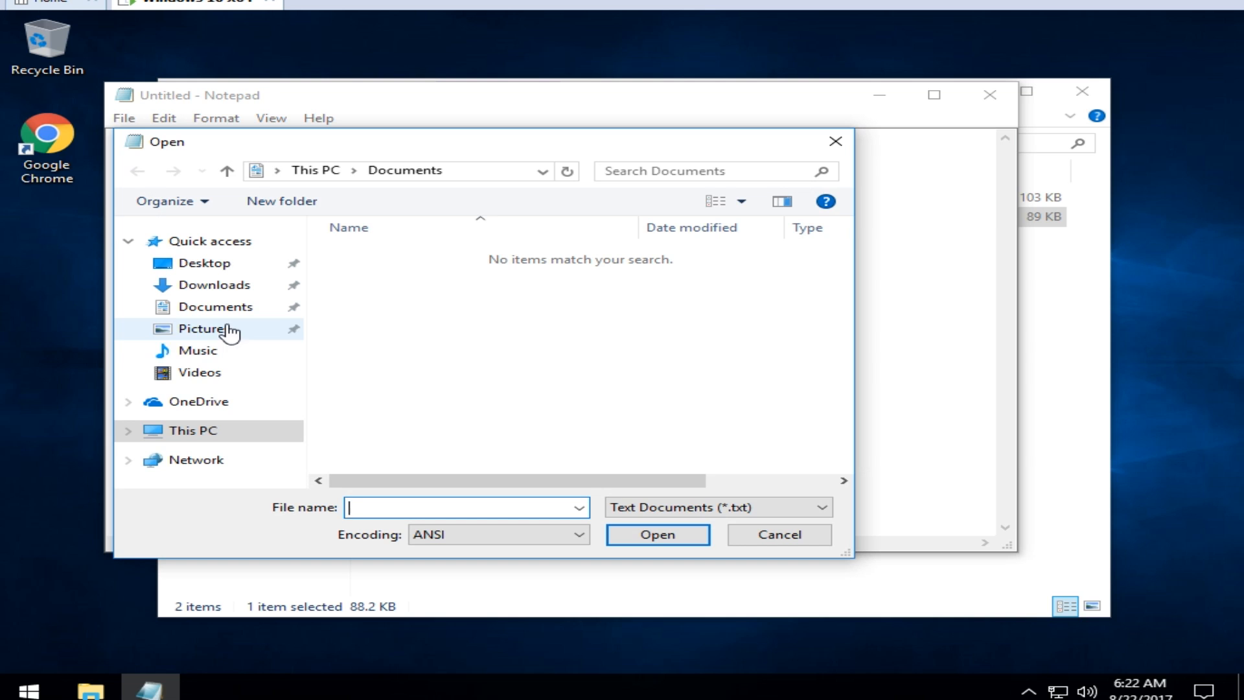
Step: Open OneDrive Uninstaller v1.2 from Downloads in Notepad with All Files listed
click(211, 284)
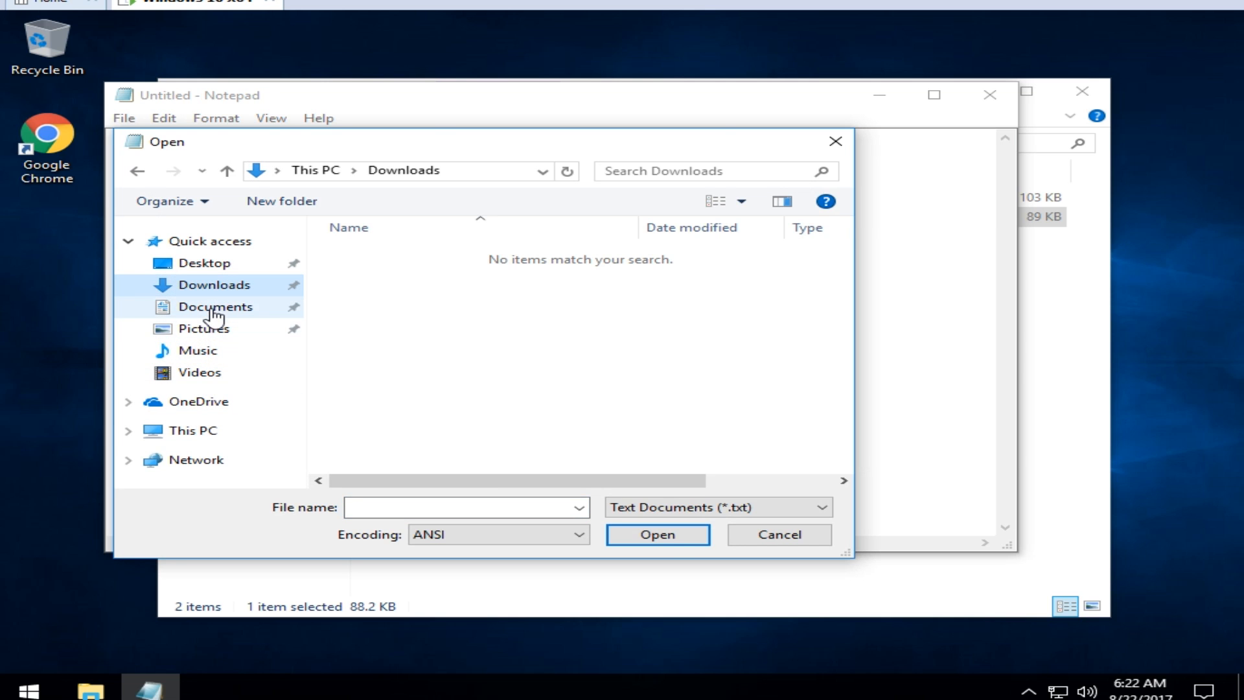
click(714, 507)
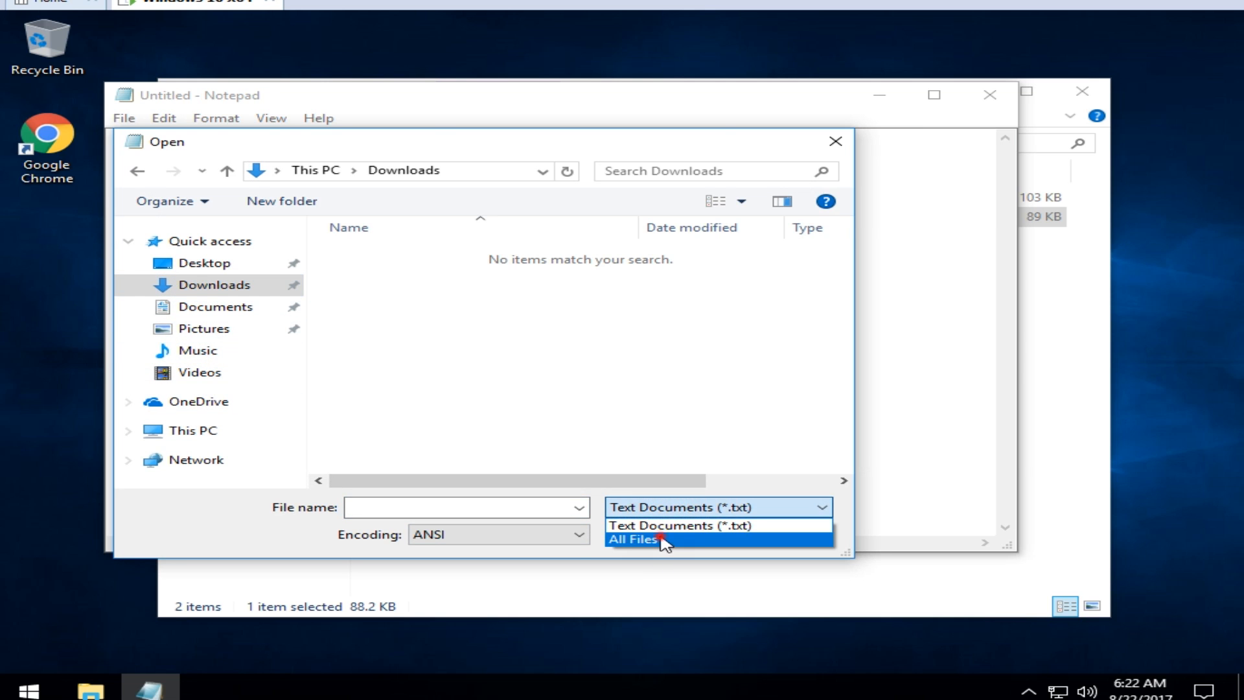
click(633, 539)
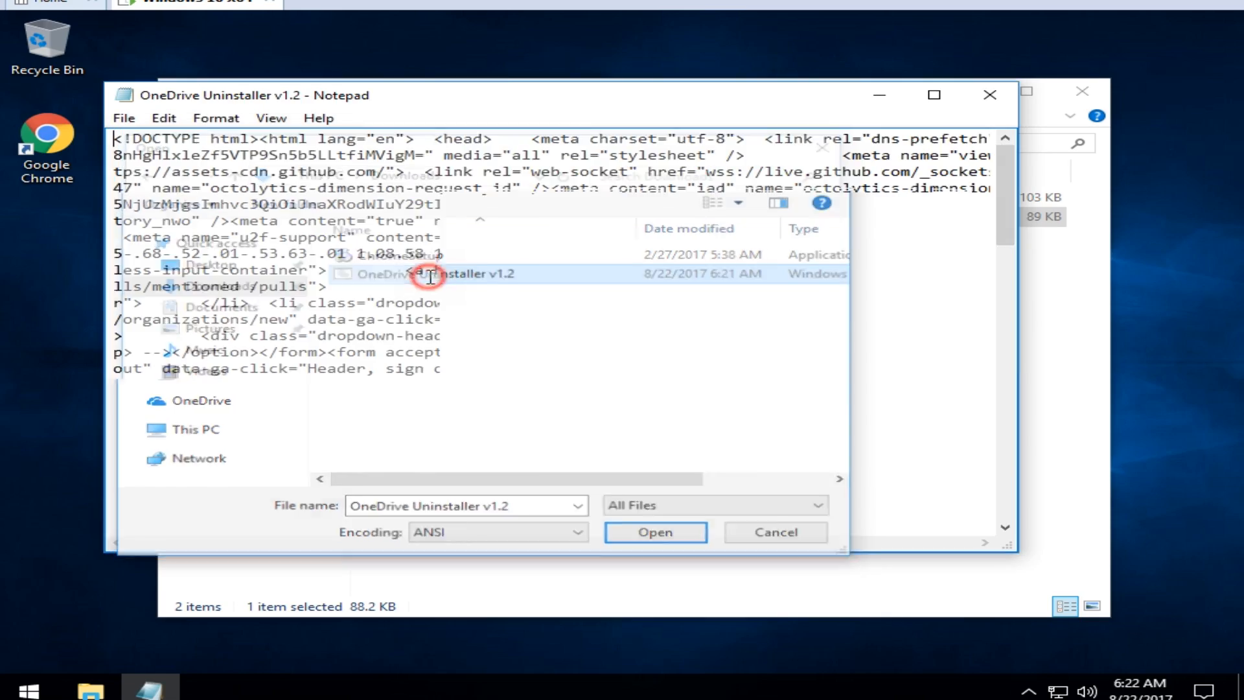
click(653, 531)
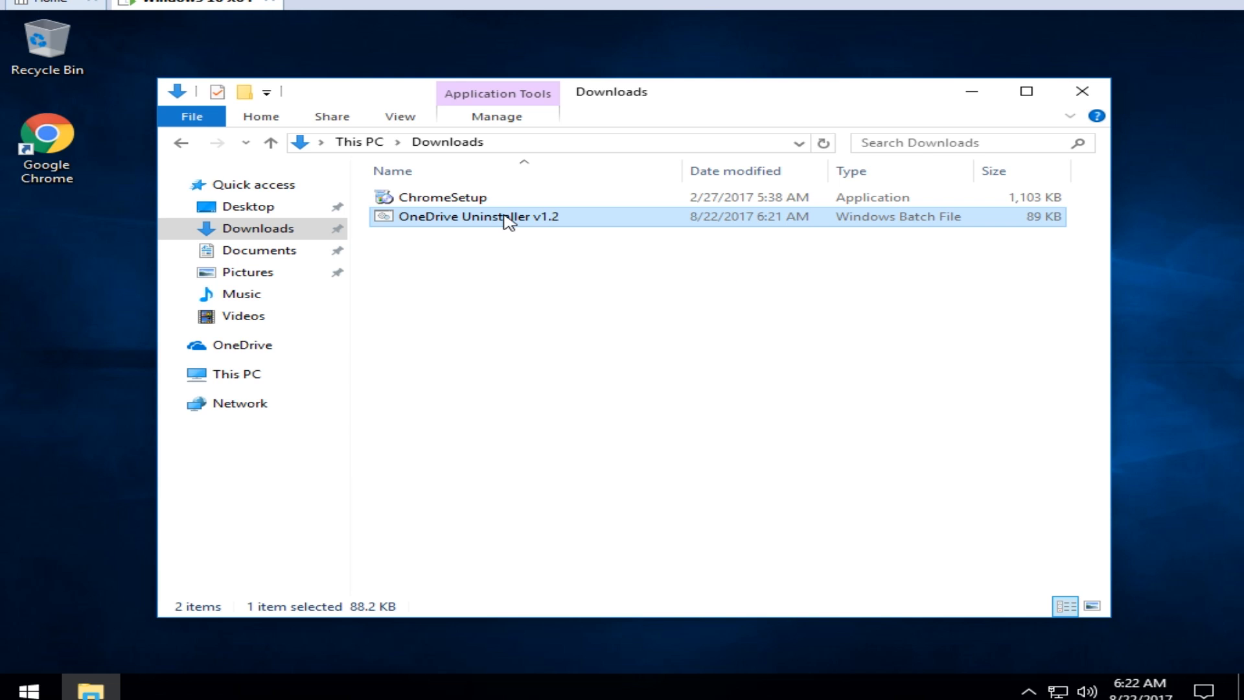
mouse_move(886, 64)
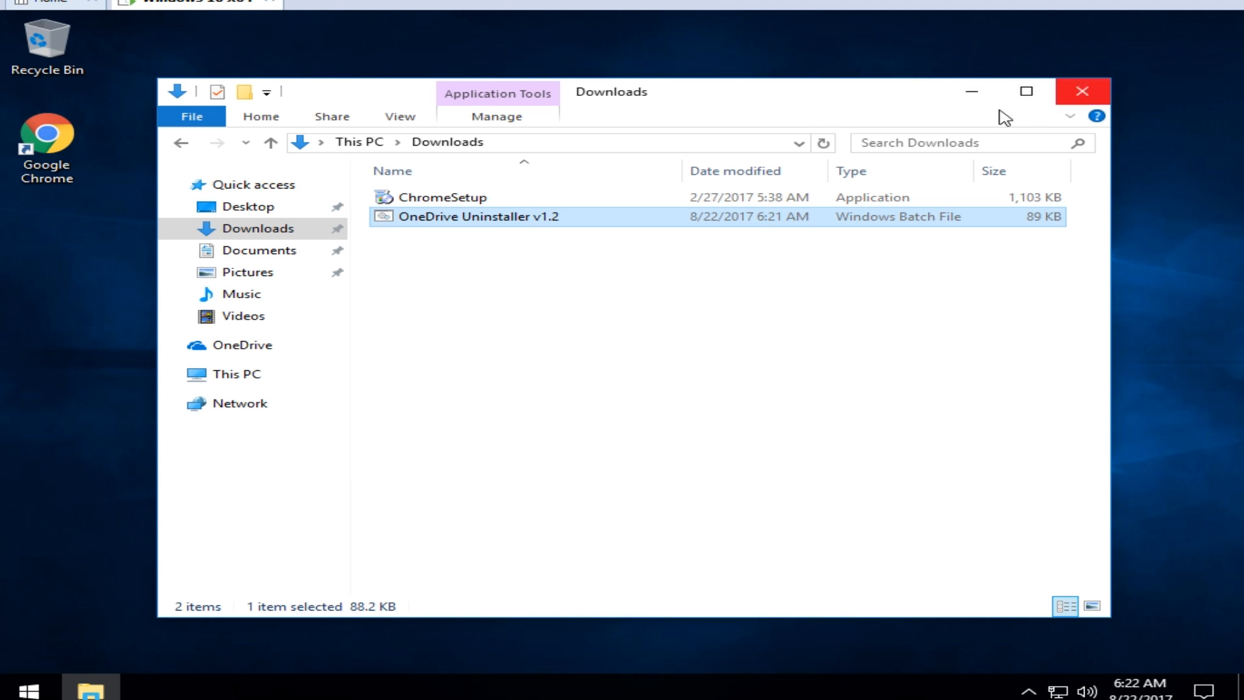
Step: Close the File Explorer Downloads window, leaving the desktop
click(1082, 90)
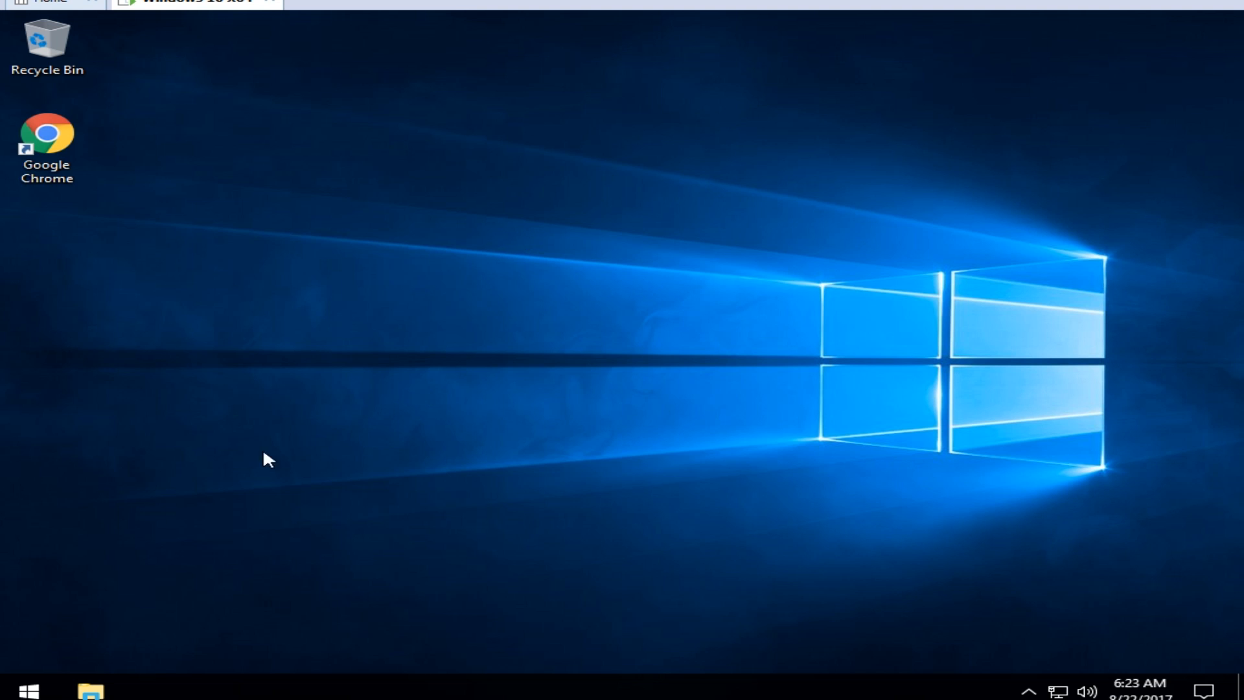
Step: Scroll the Start menu app list to OneDrive and bring up its options
click(29, 687)
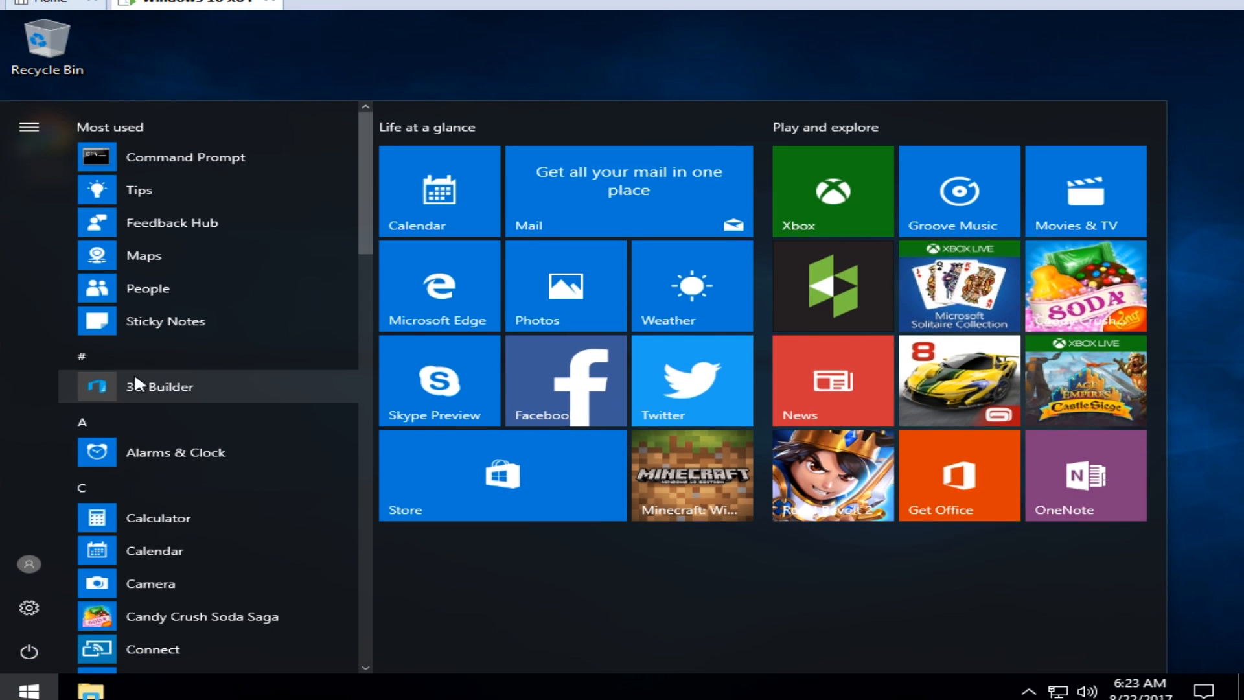
mouse_move(176, 436)
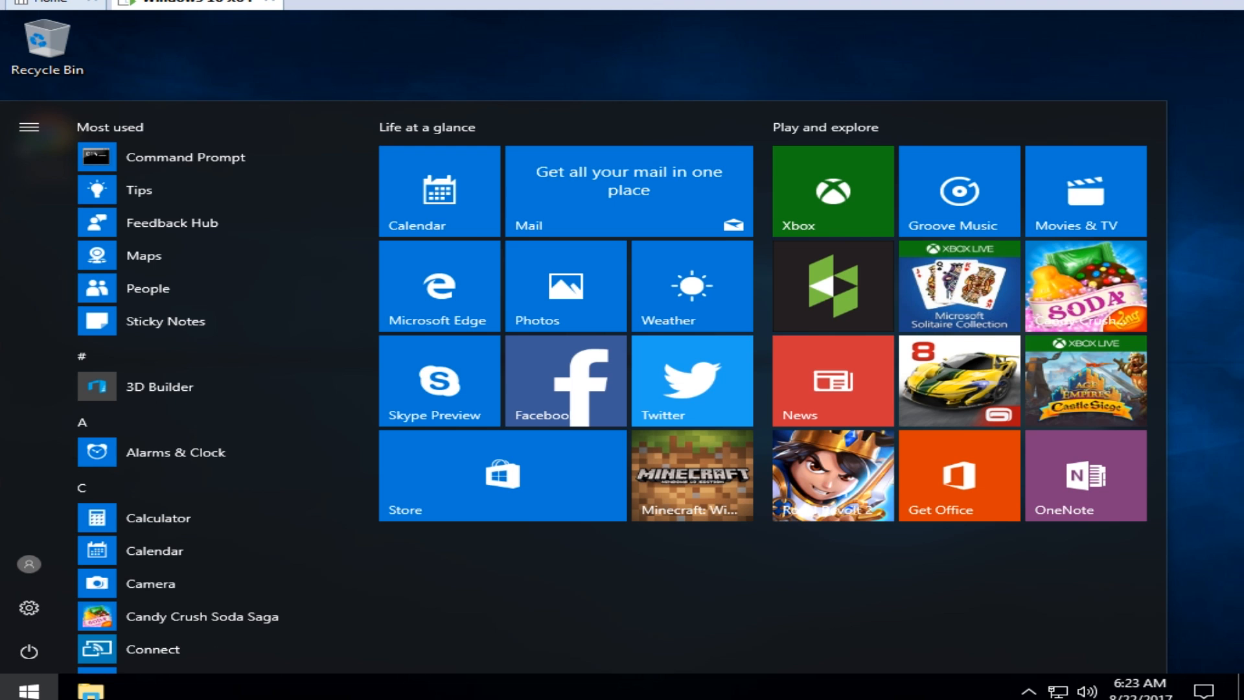
click(27, 687)
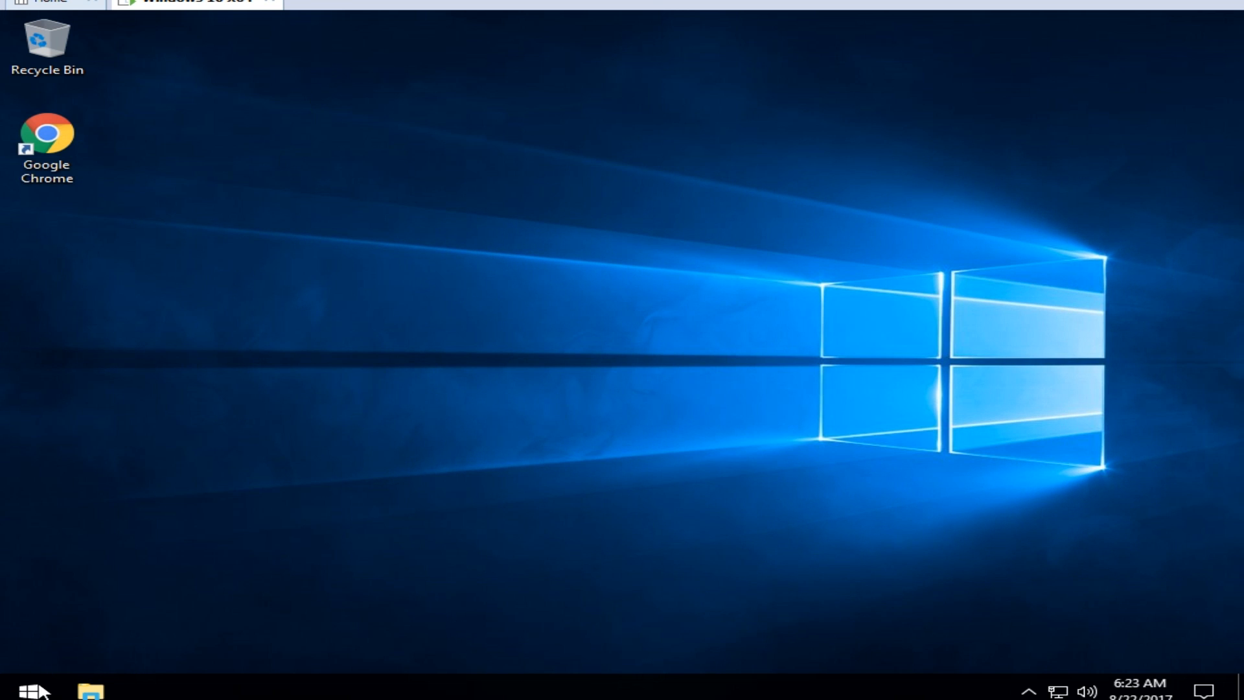
click(28, 687)
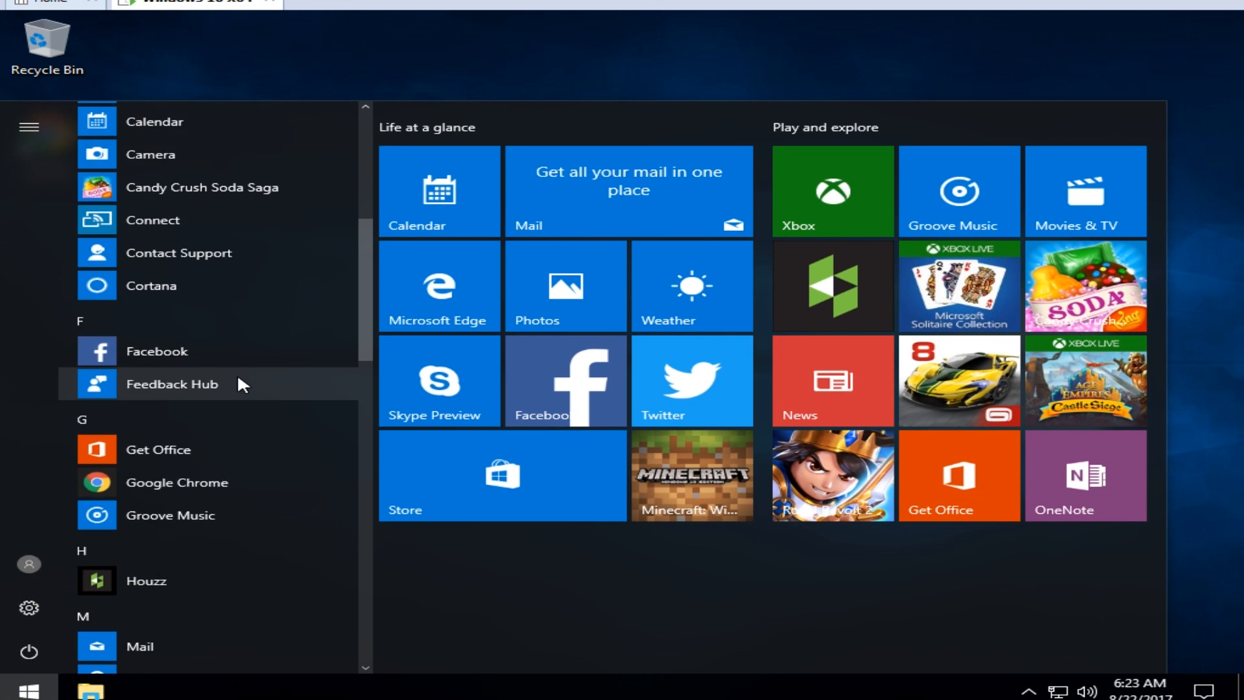
scroll(down, 3)
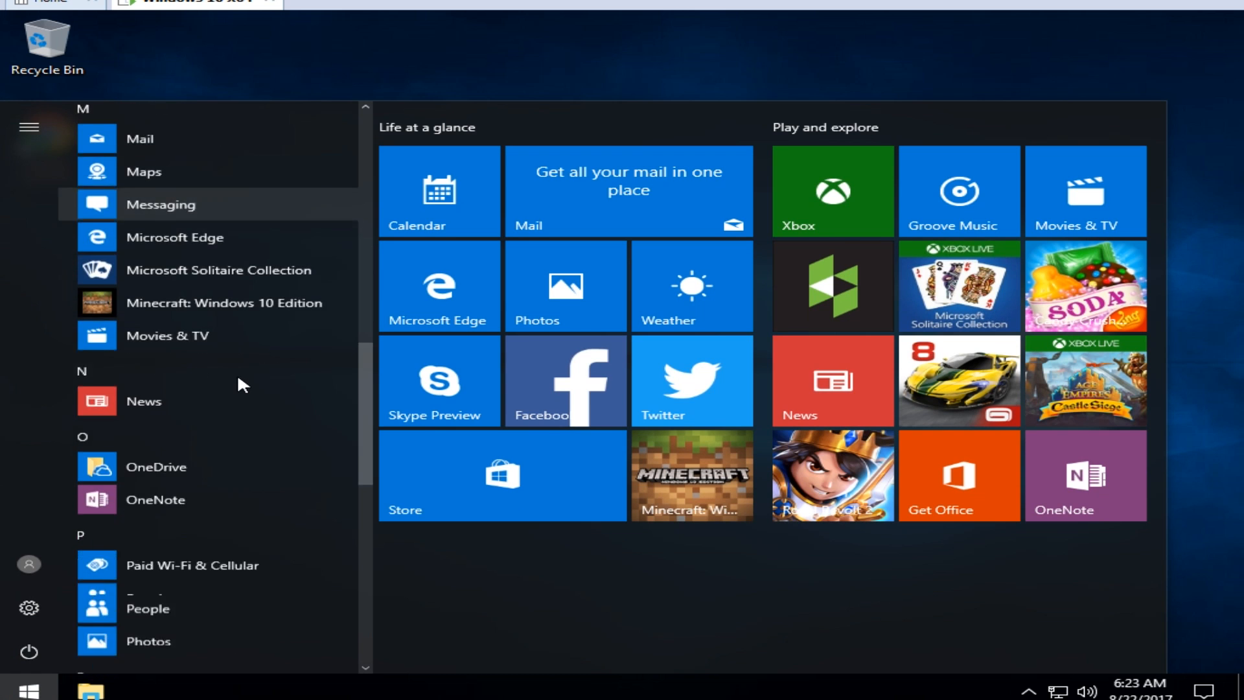
scroll(down, 3)
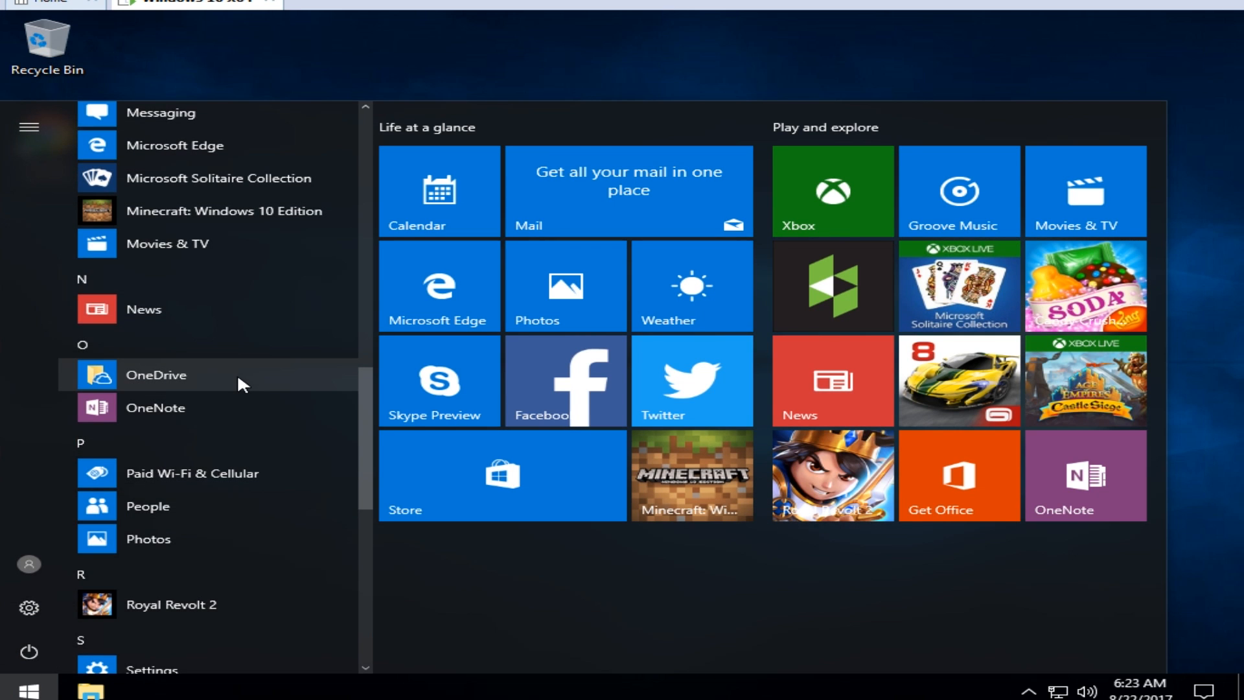
right_click(156, 375)
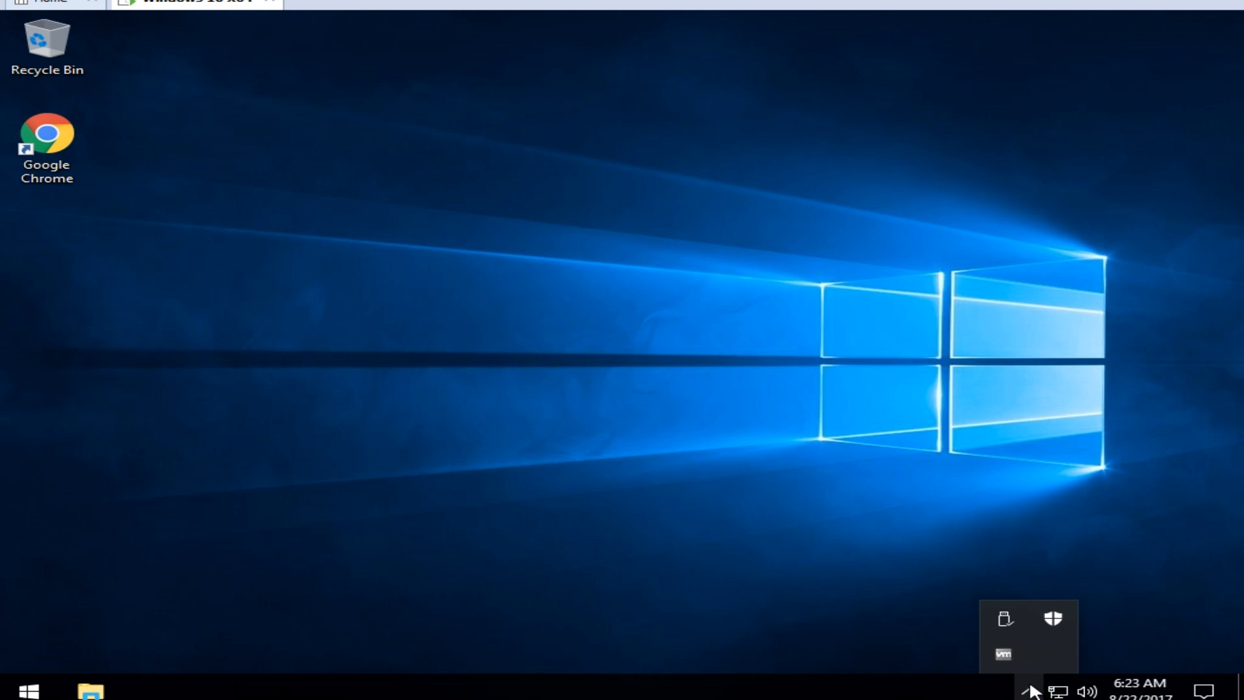
mouse_move(1006, 620)
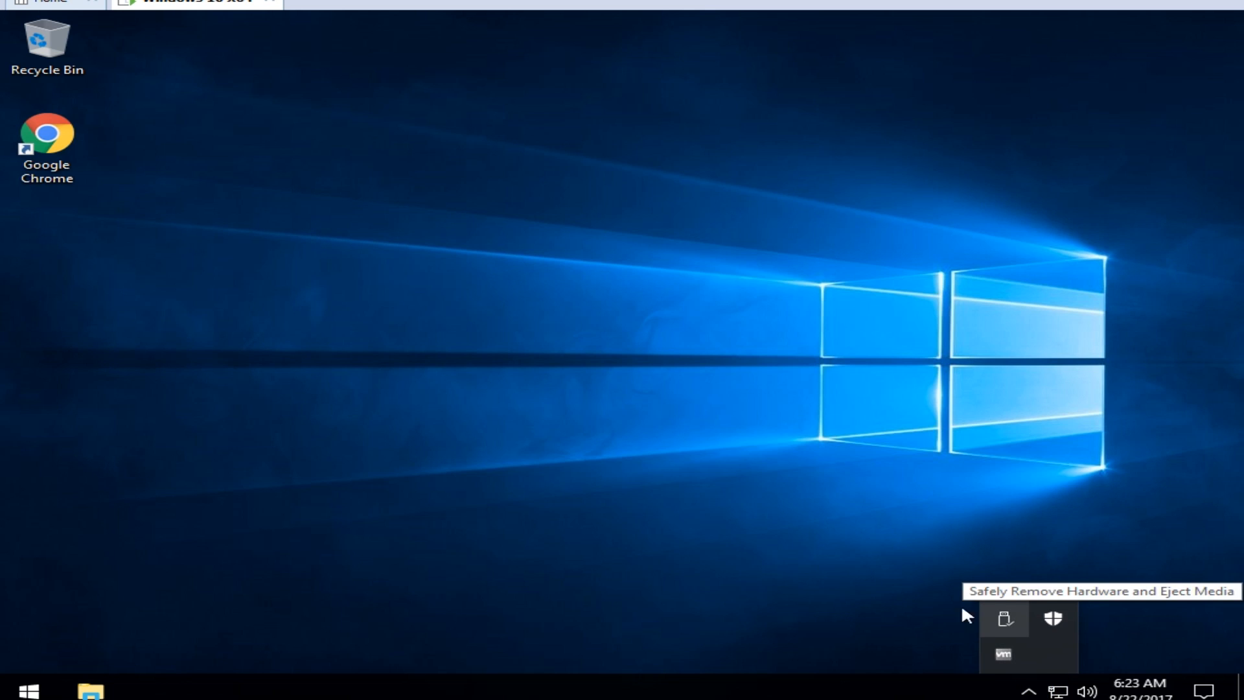
mouse_move(472, 399)
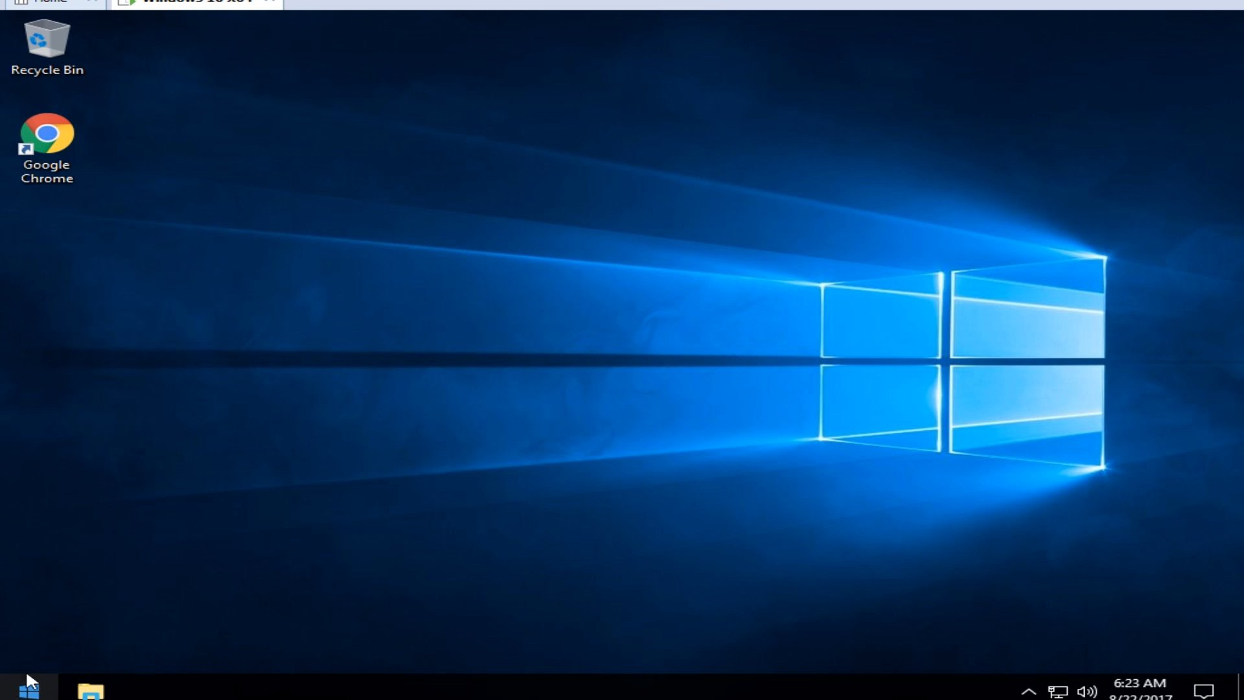
mouse_move(326, 221)
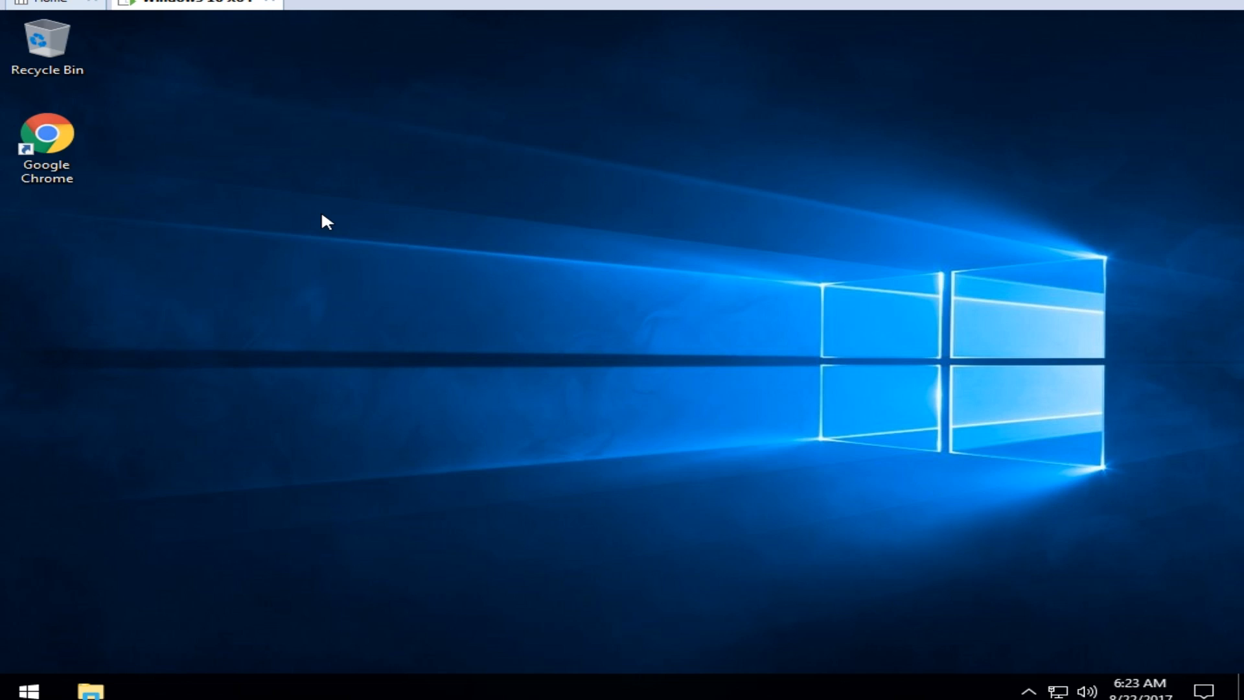
click(28, 689)
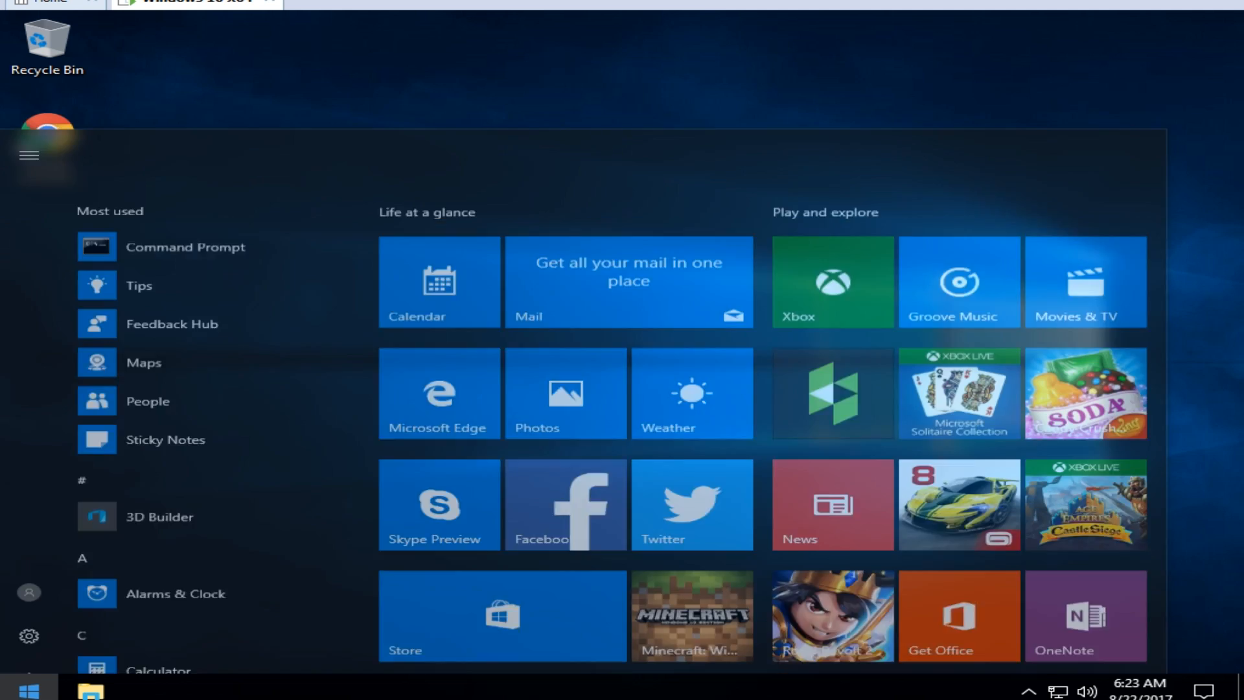
scroll(down, 3)
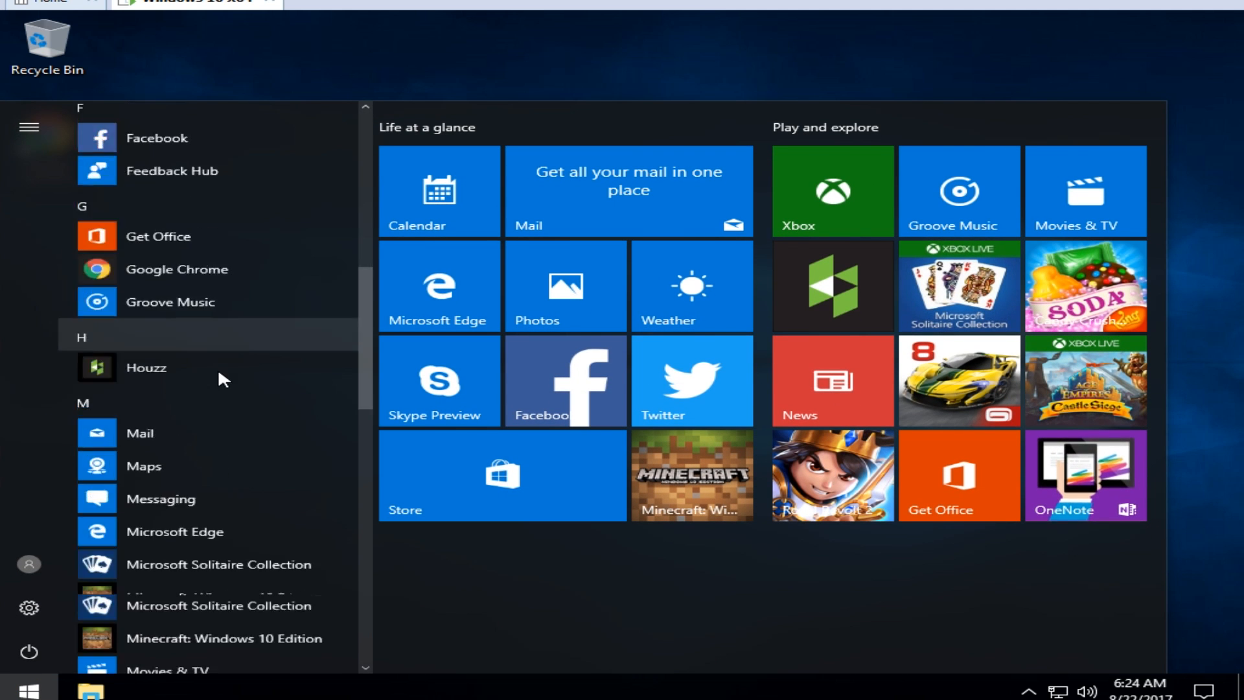
scroll(down, 3)
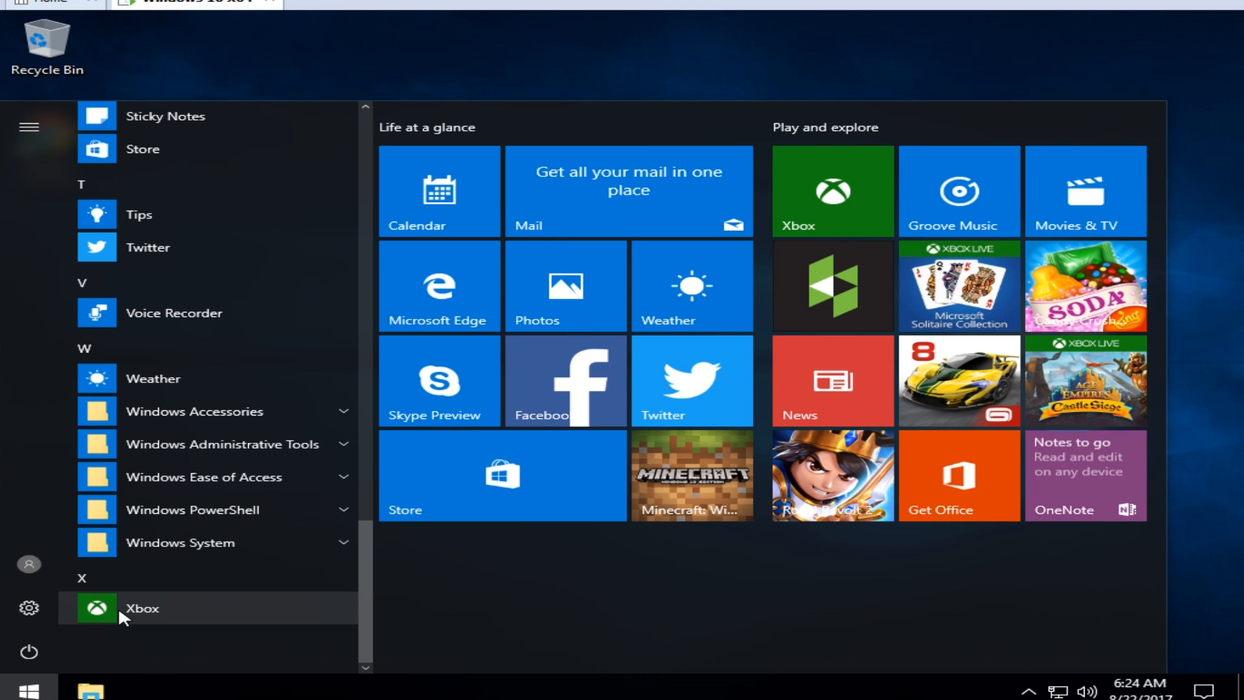
click(28, 686)
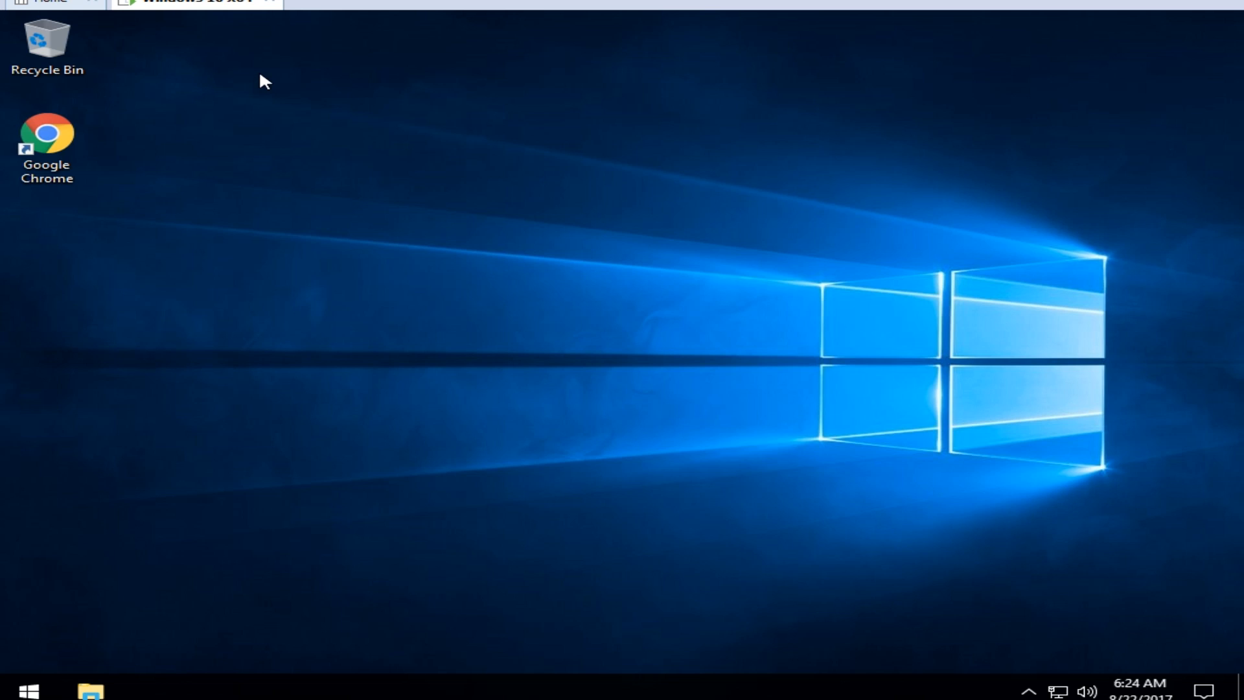
mouse_move(287, 178)
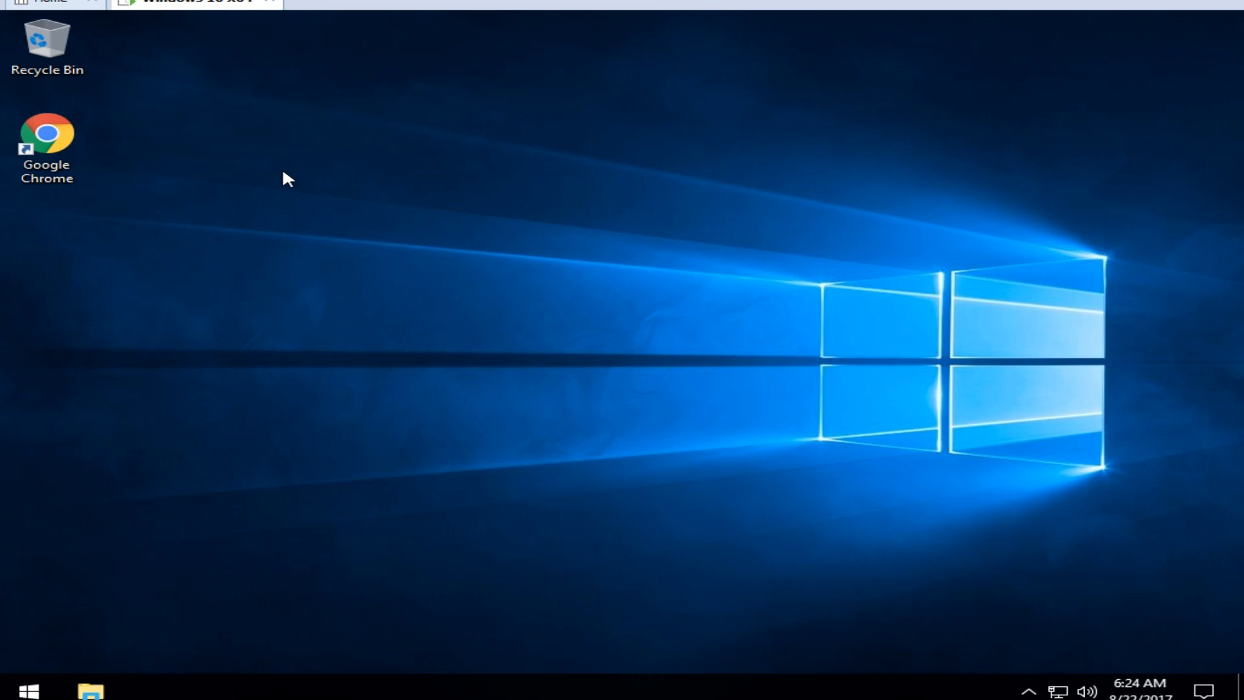
mouse_move(260, 168)
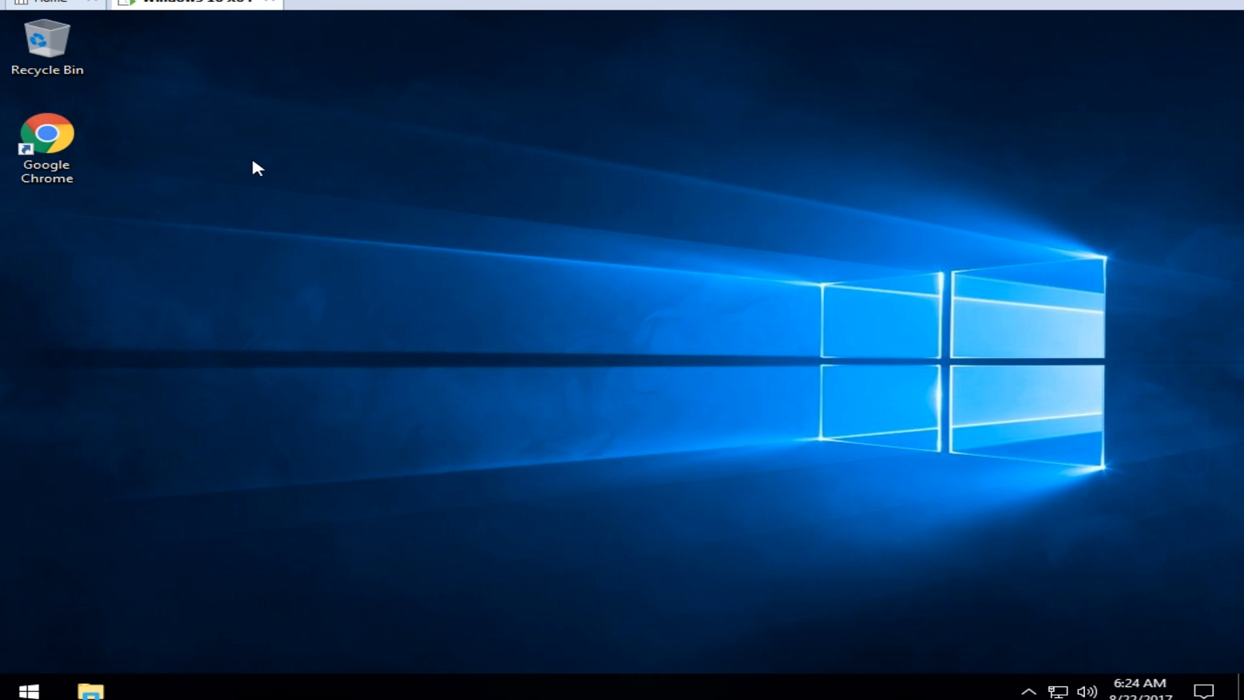
mouse_move(285, 198)
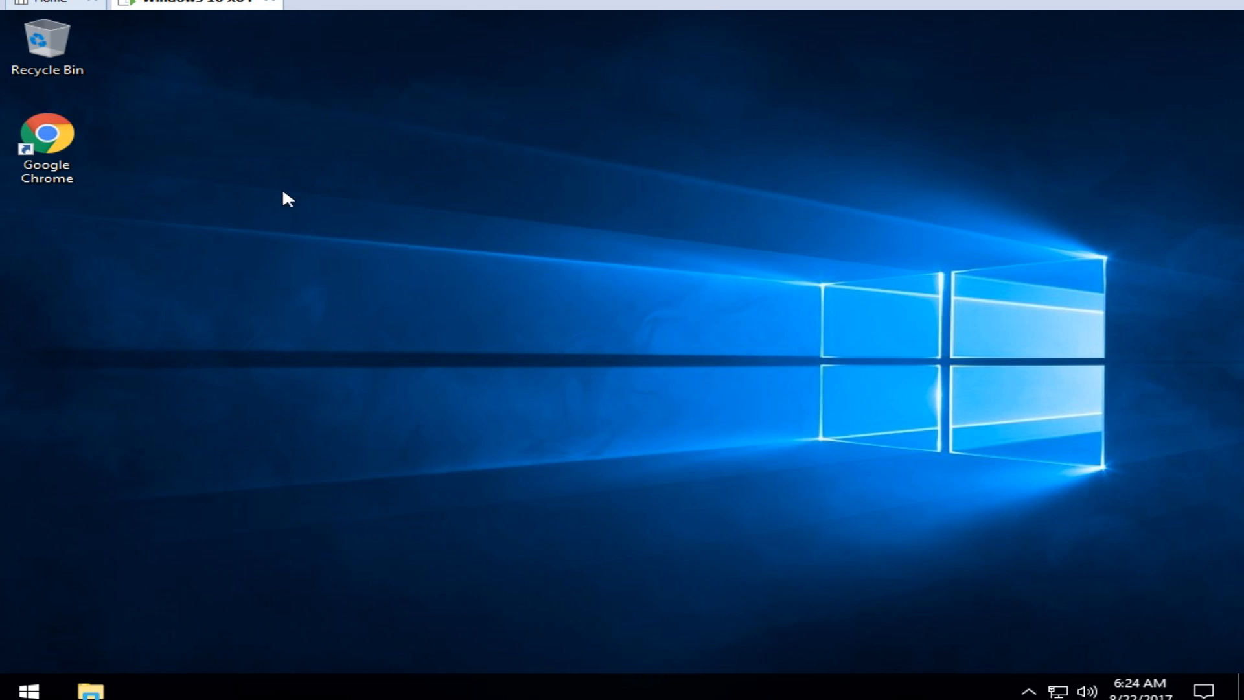